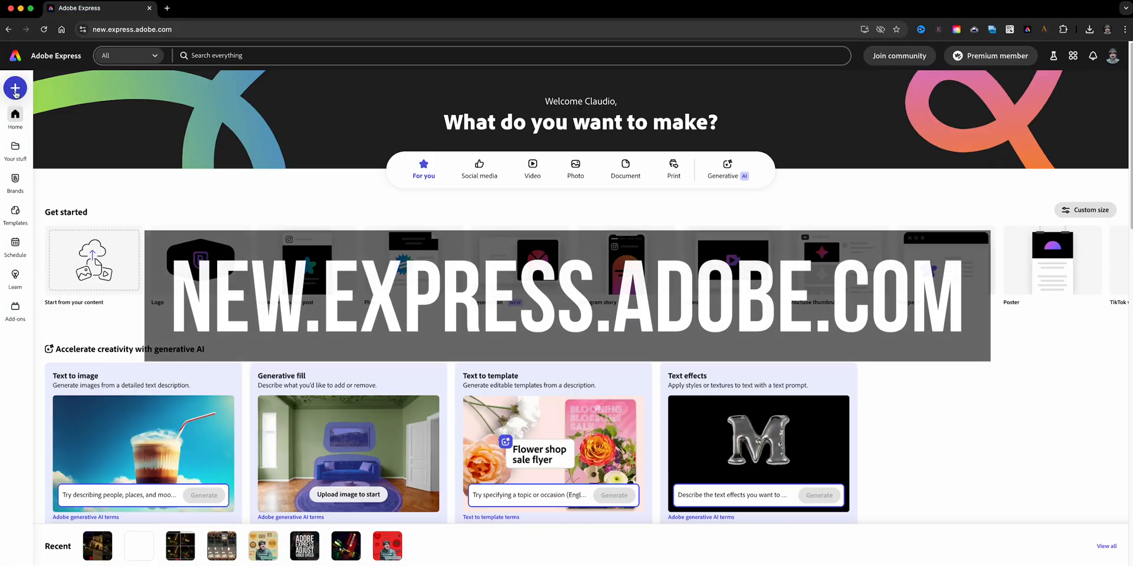
Start a blank 1080×1920 Instagram story design, dismissing the template suggestions
left_click(15, 89)
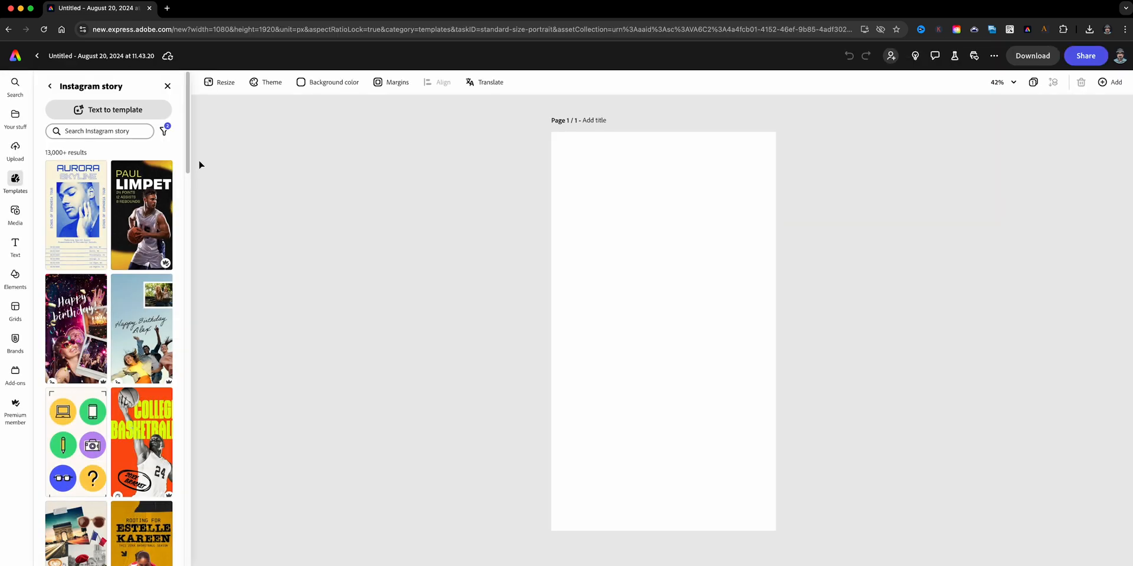
left_click(168, 86)
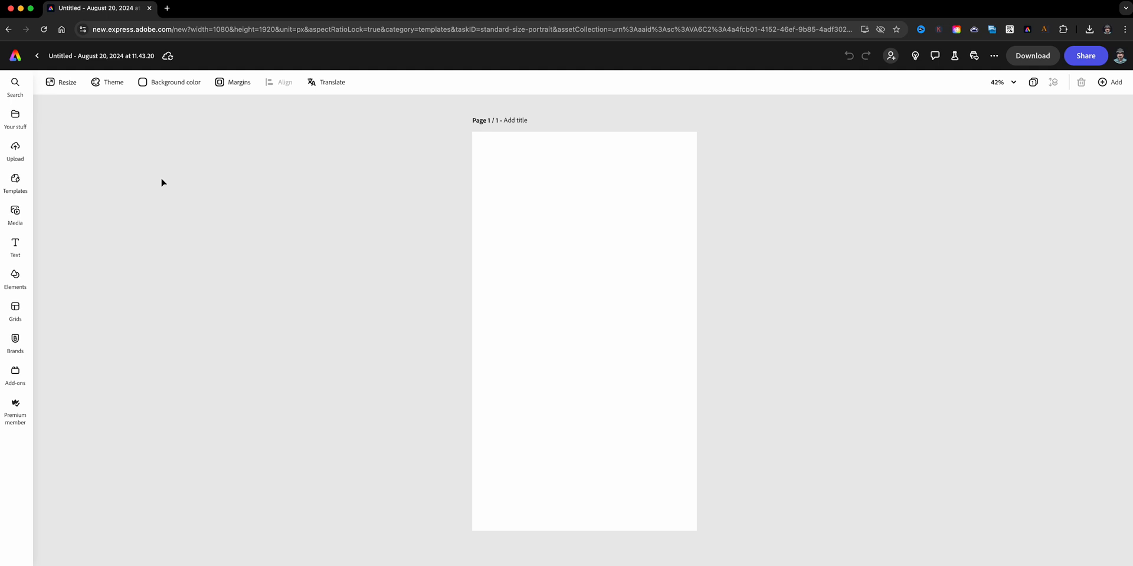
Browse the grid layout thumbnails from the Grids panel
left_click(15, 307)
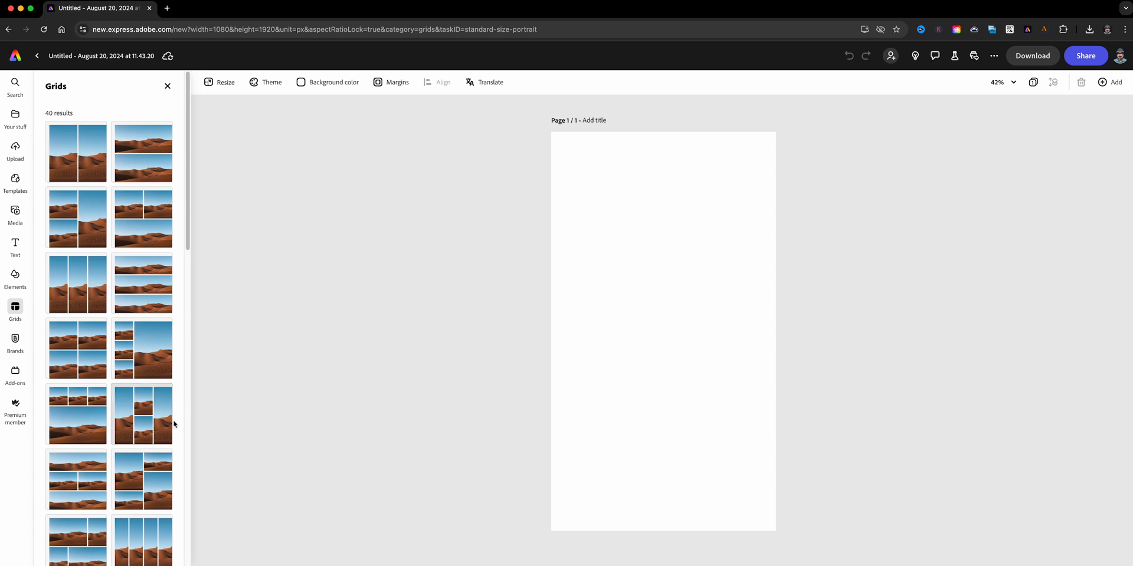
scroll("down", 3)
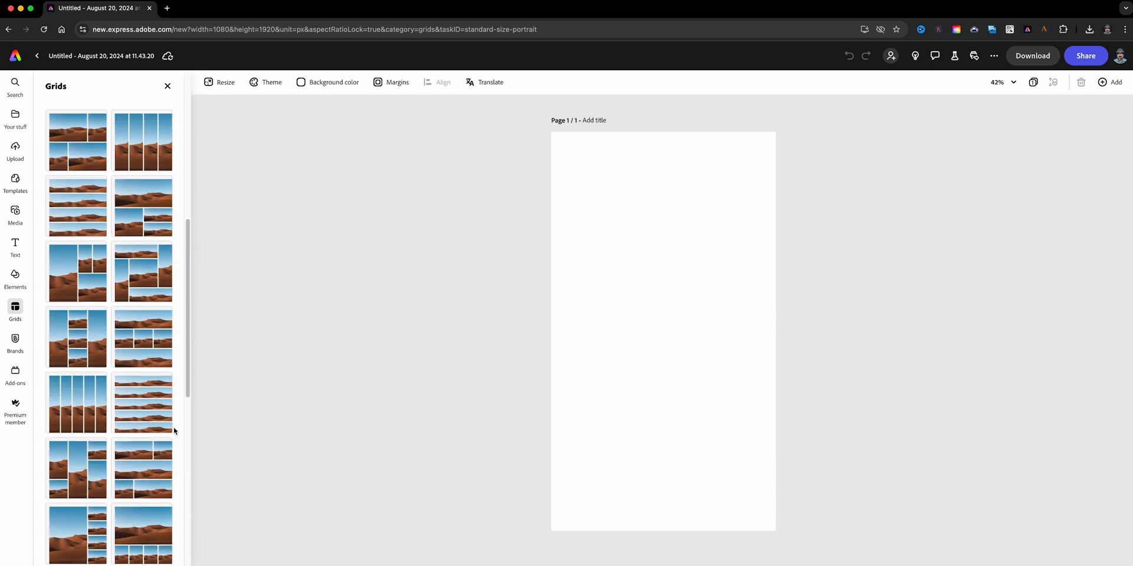
scroll("down", 3)
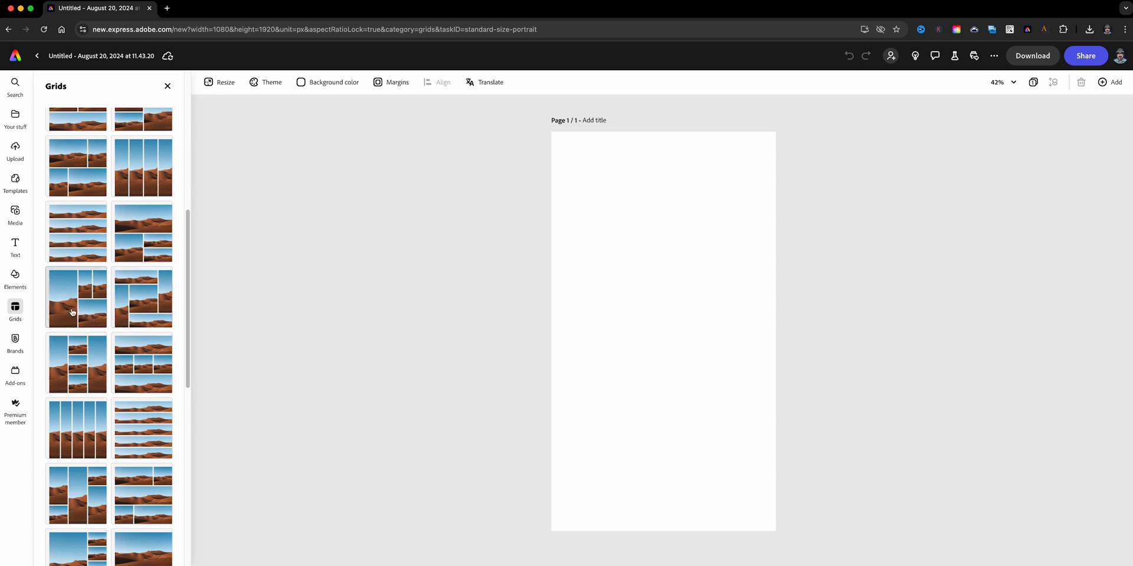
mouse_move(95, 295)
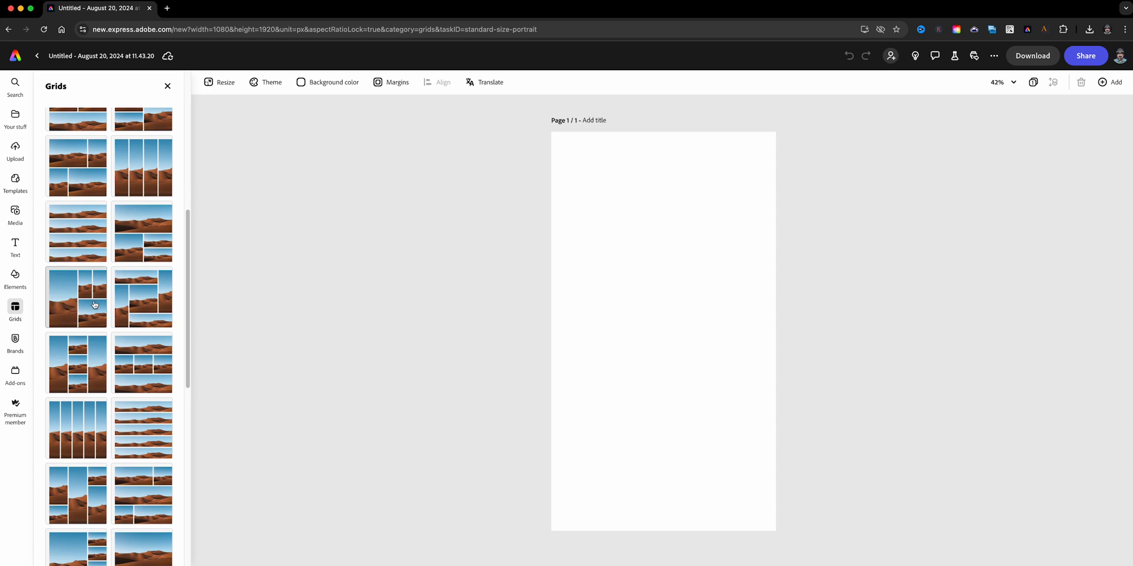
Add the one-tall, three-small grid and set it as the page background
left_click(76, 305)
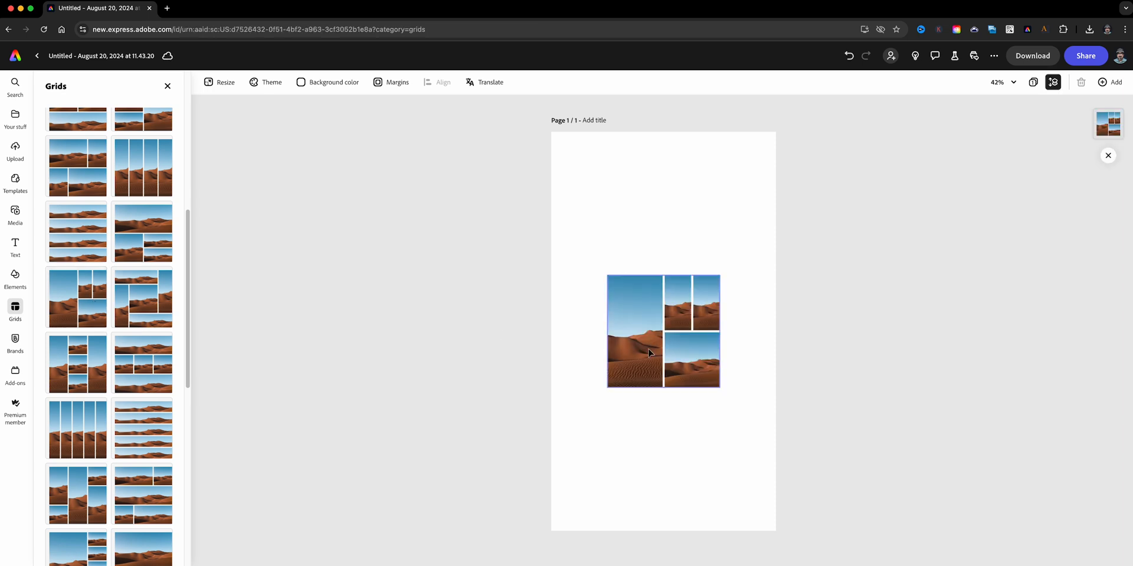
mouse_move(649, 336)
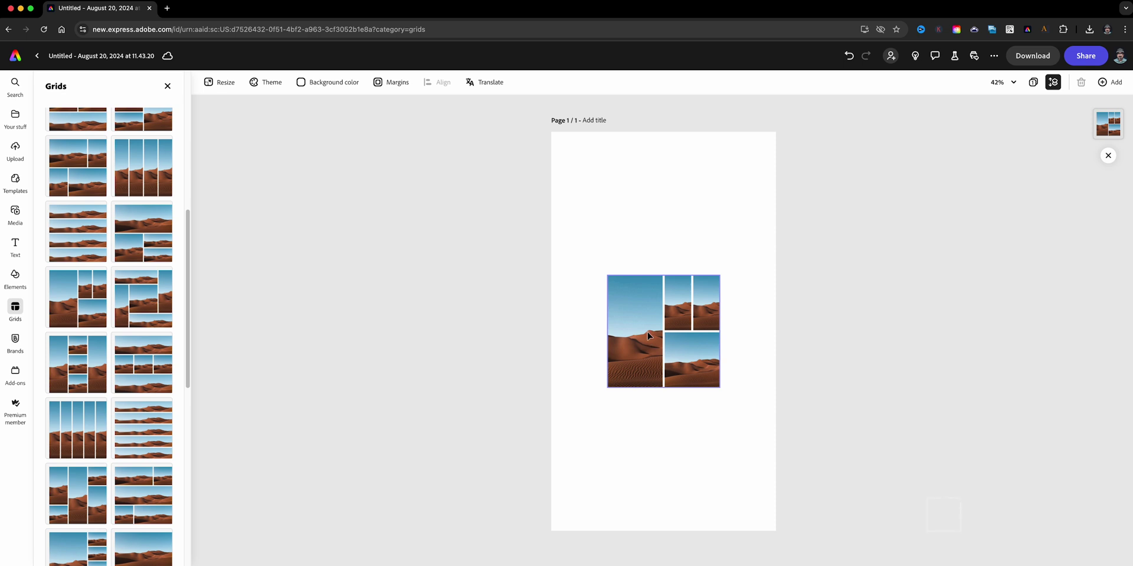
left_click(649, 336)
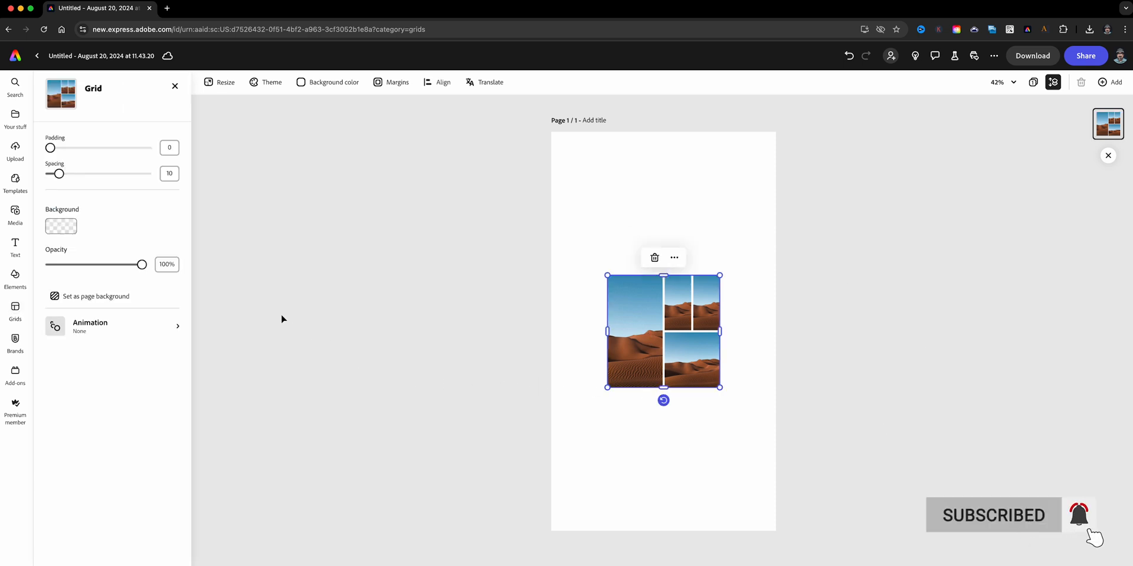
left_click(94, 296)
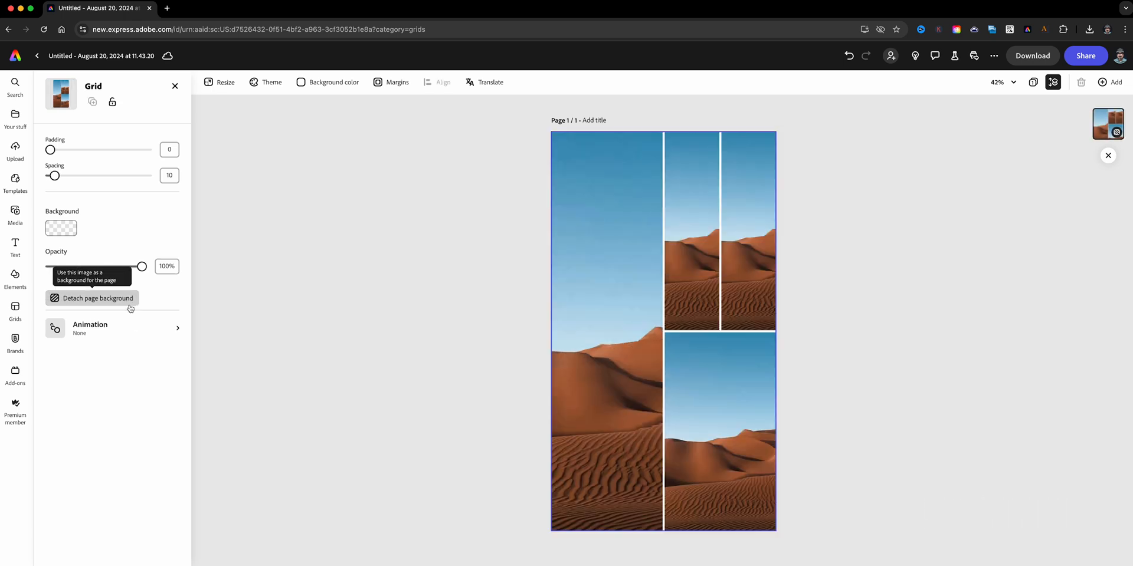
mouse_move(132, 184)
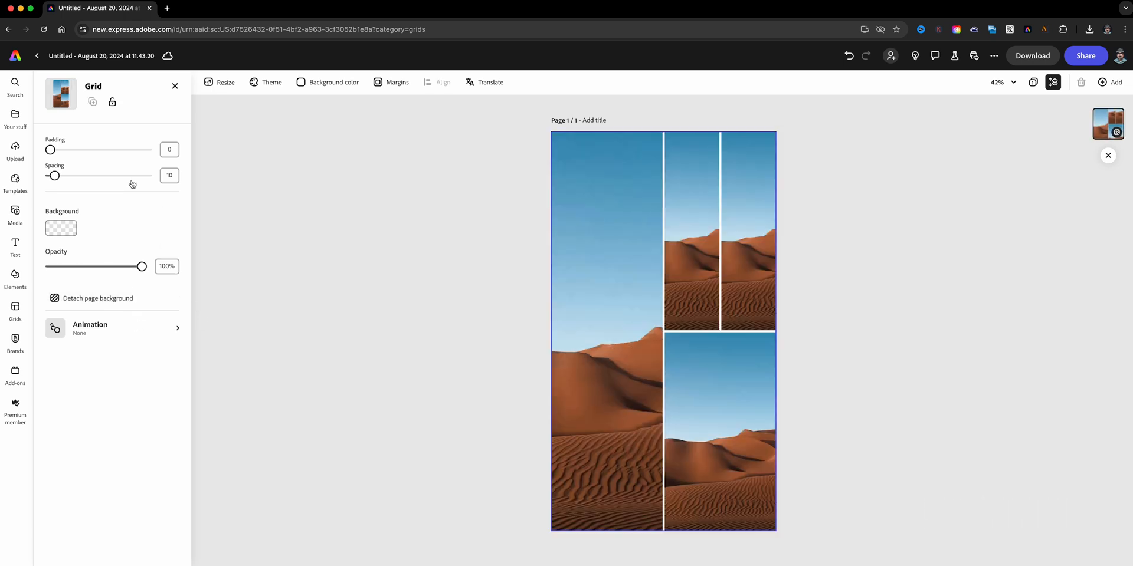
Set the grid's padding and spacing to 15
left_click(169, 149)
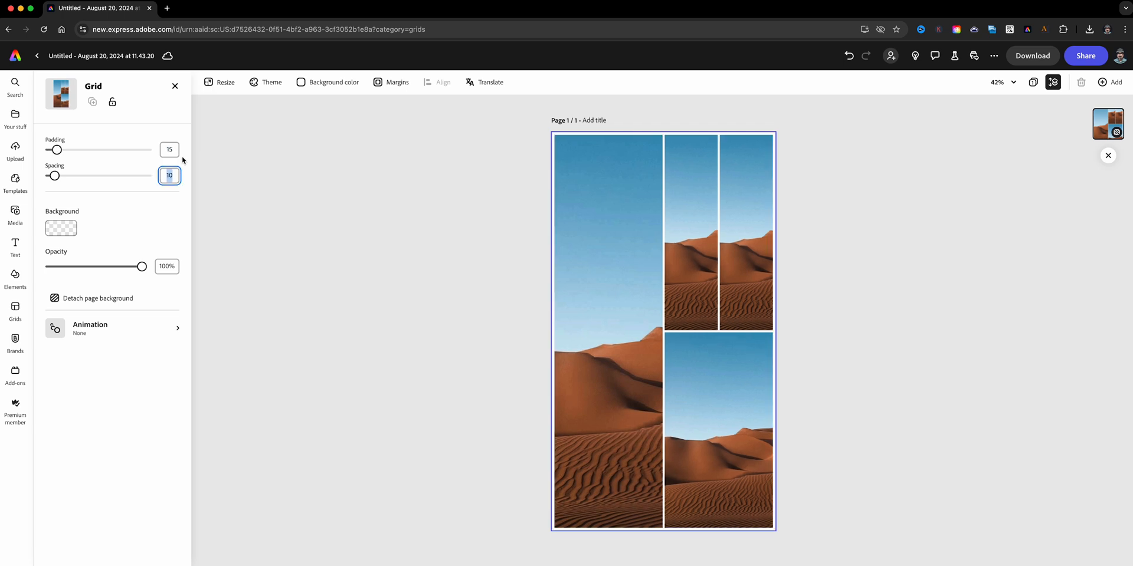
type("15")
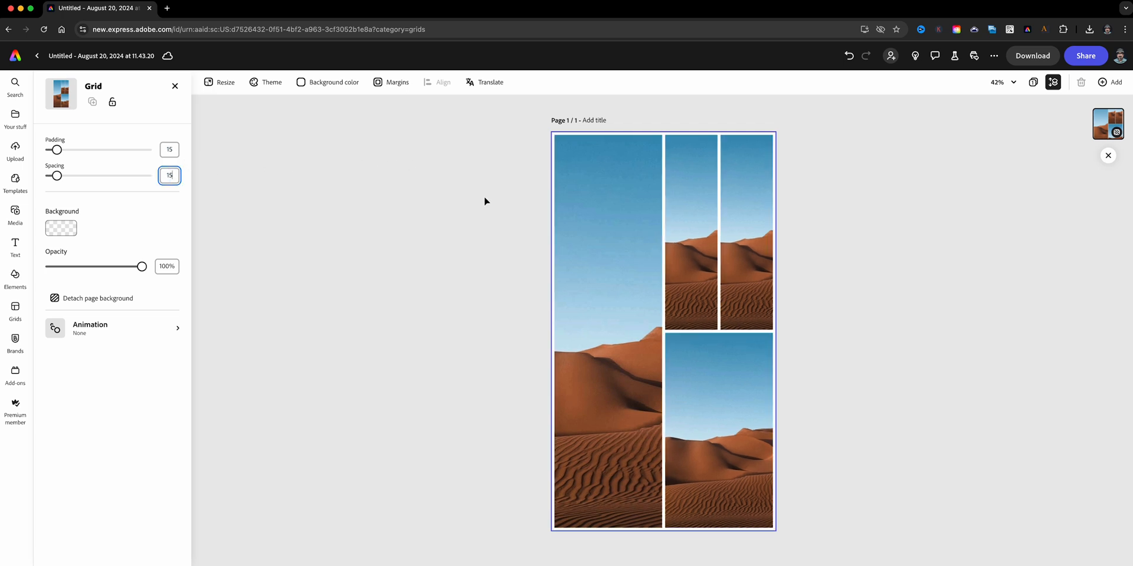
mouse_move(349, 123)
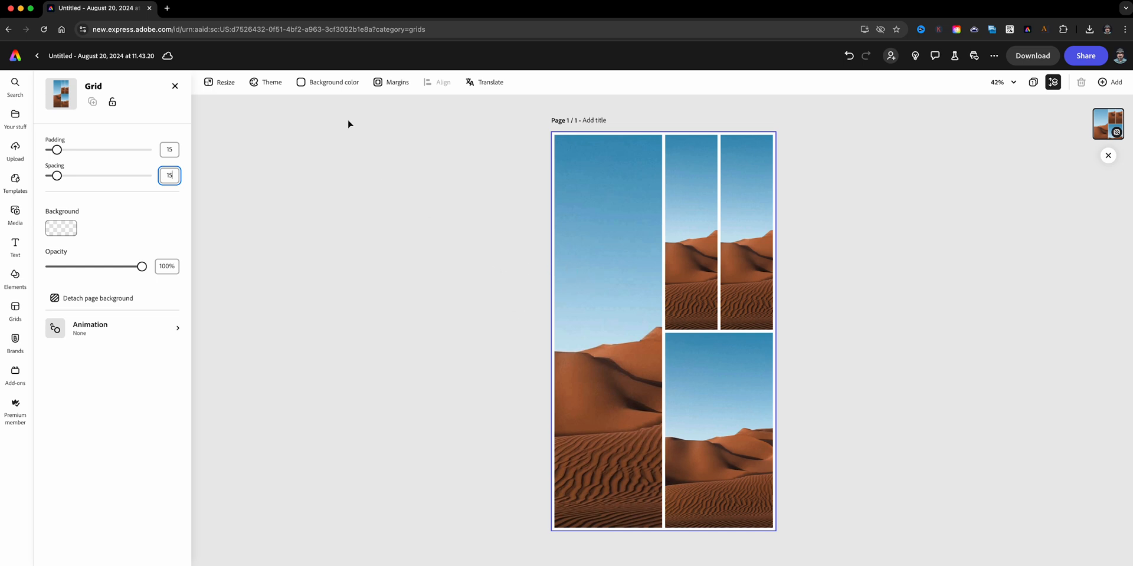
left_click(333, 82)
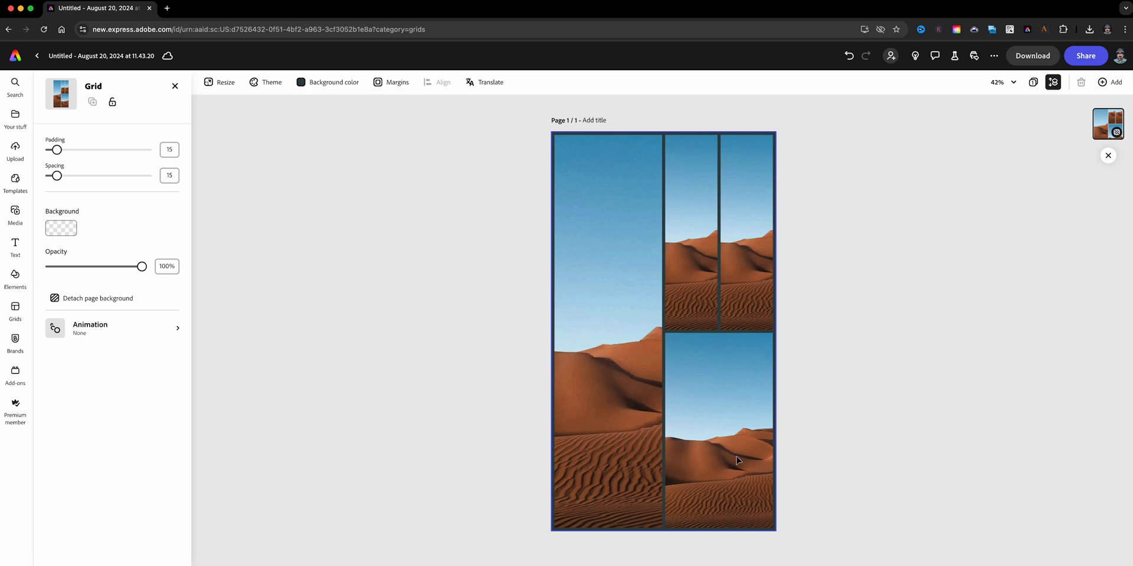
Drag the night city footage into the grid cells, replacing the desert photos
left_click(736, 457)
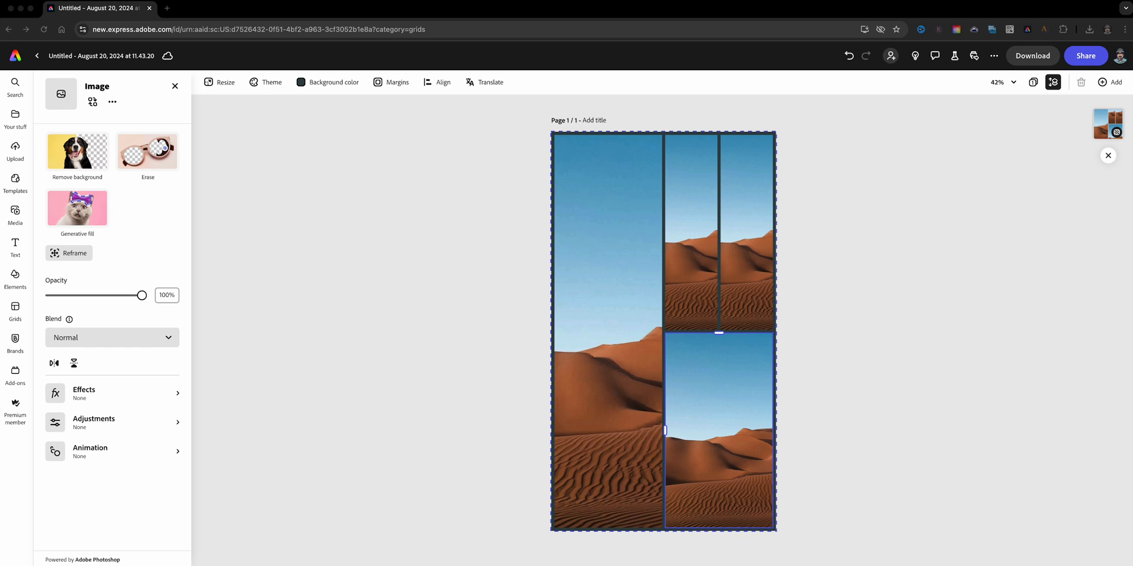
left_click_drag(762, 406, 663, 325)
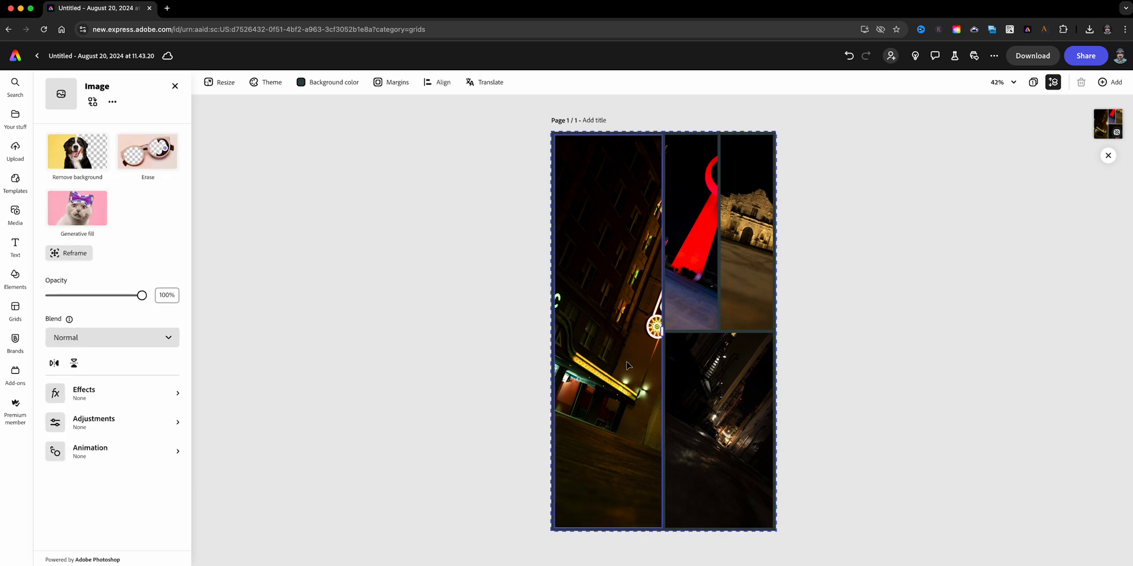
mouse_move(631, 360)
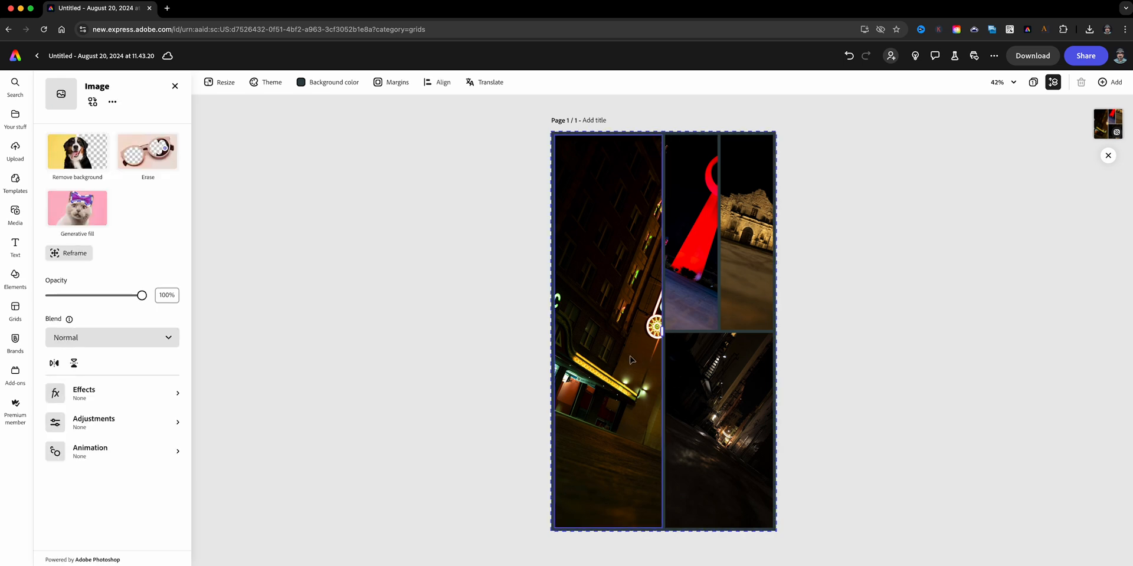
mouse_move(639, 368)
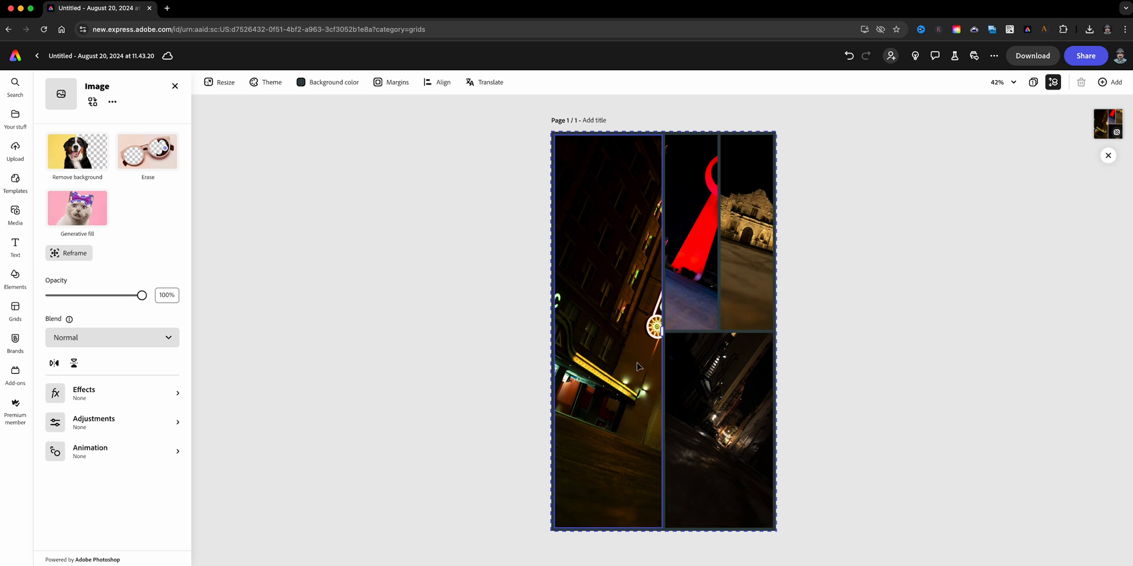
mouse_move(624, 371)
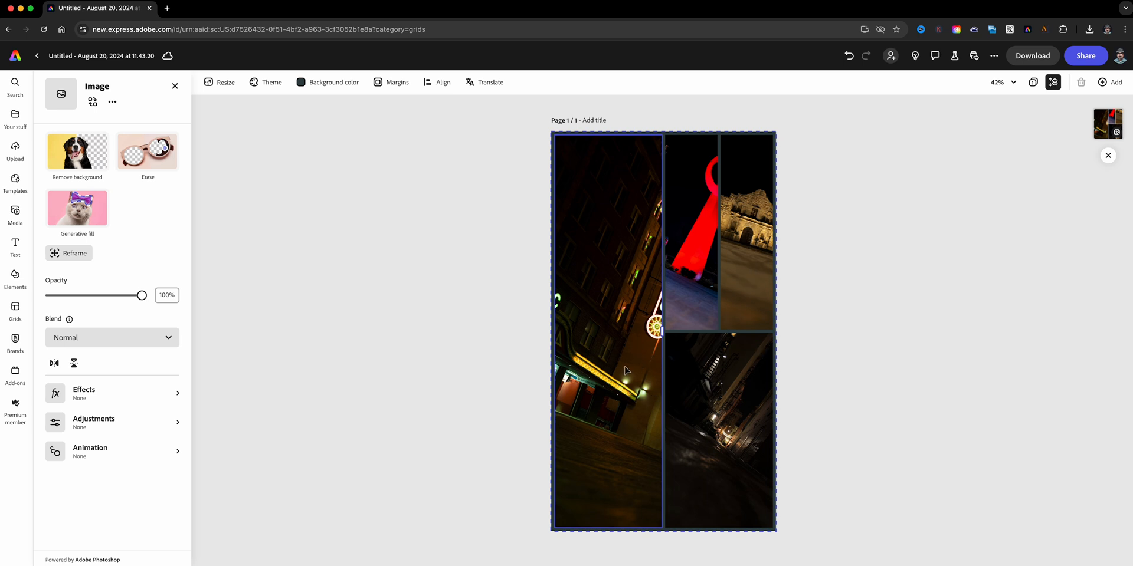
mouse_move(607, 363)
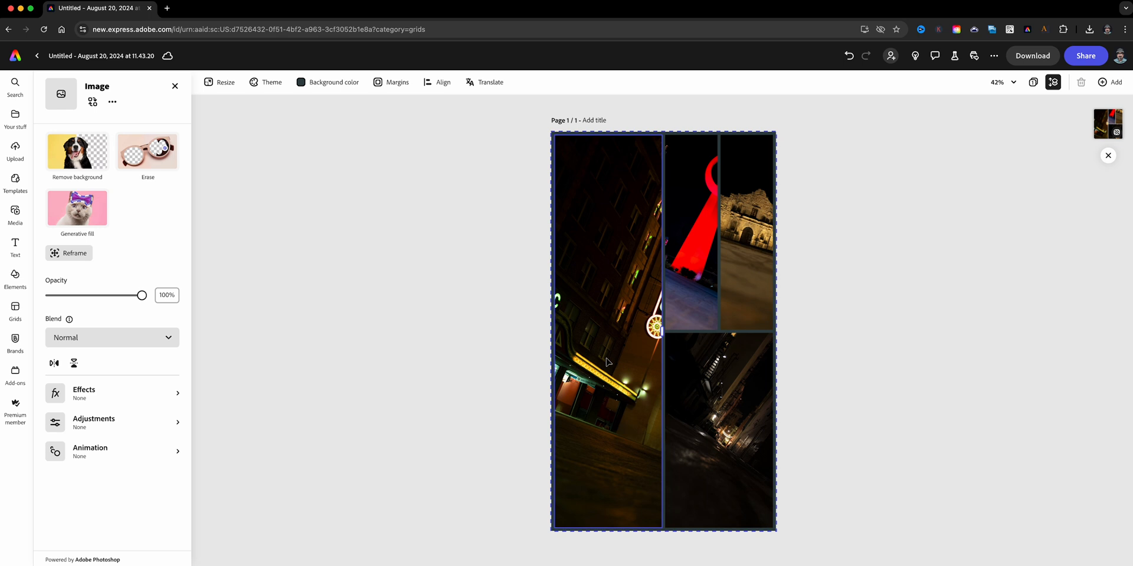
mouse_move(627, 337)
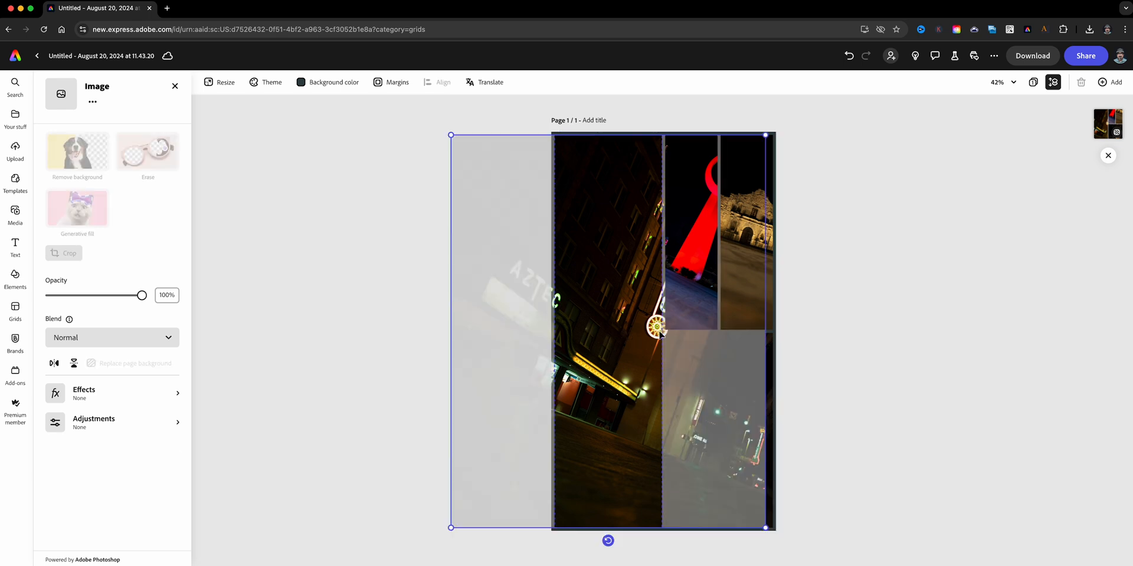
Resize the collage page from portrait to a square format
left_click(15, 311)
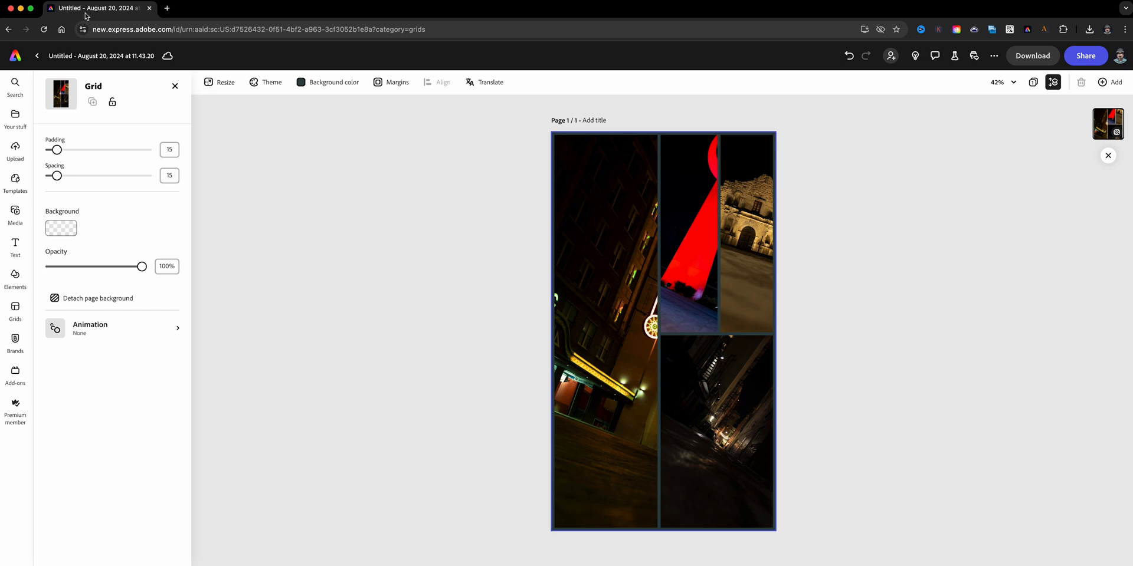
left_click(219, 82)
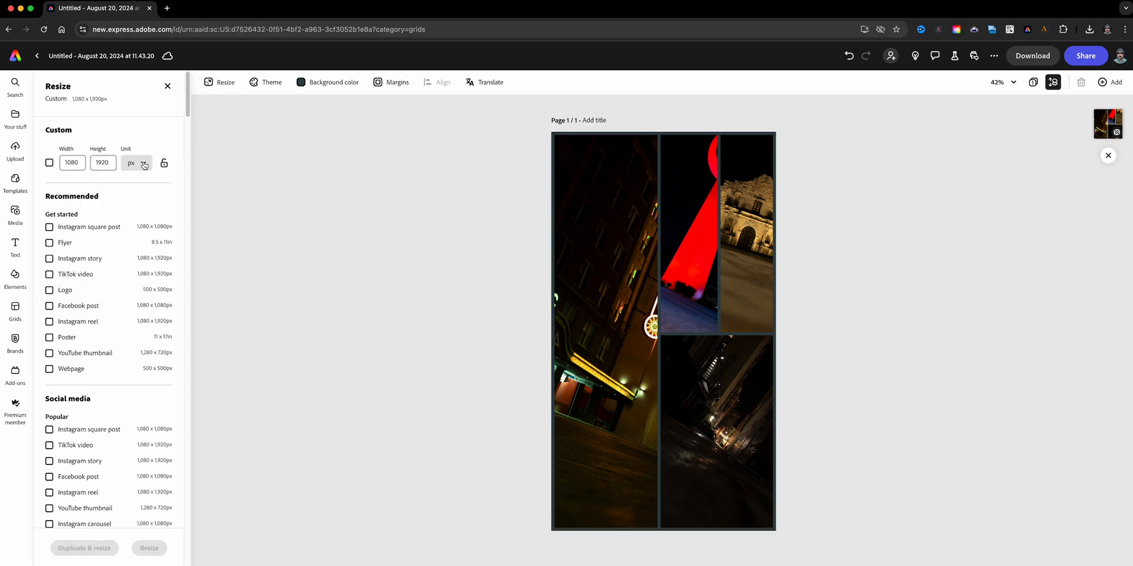
left_click(49, 226)
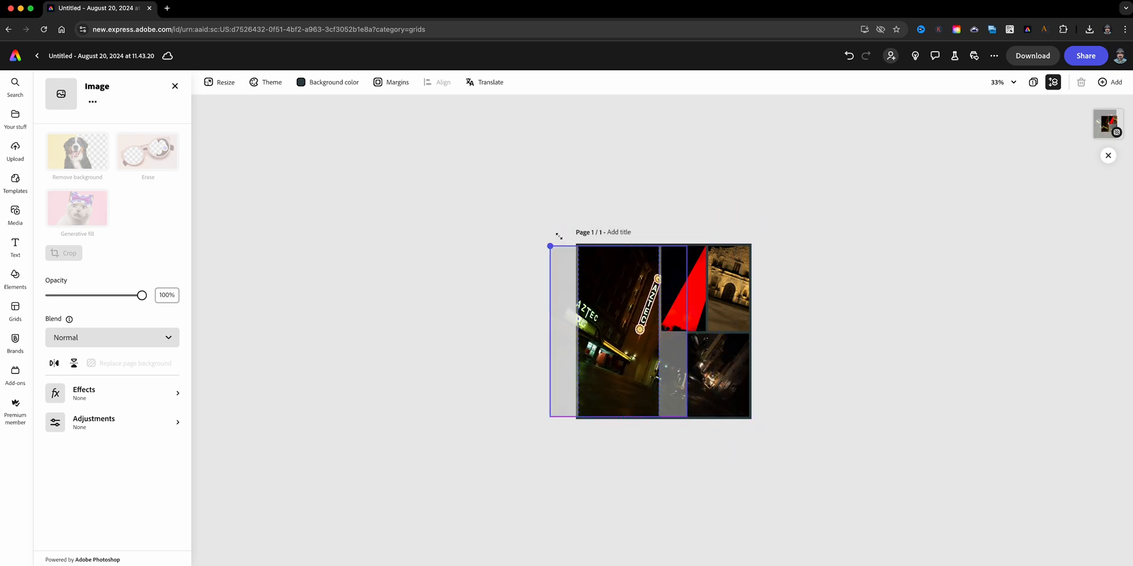
left_click(220, 82)
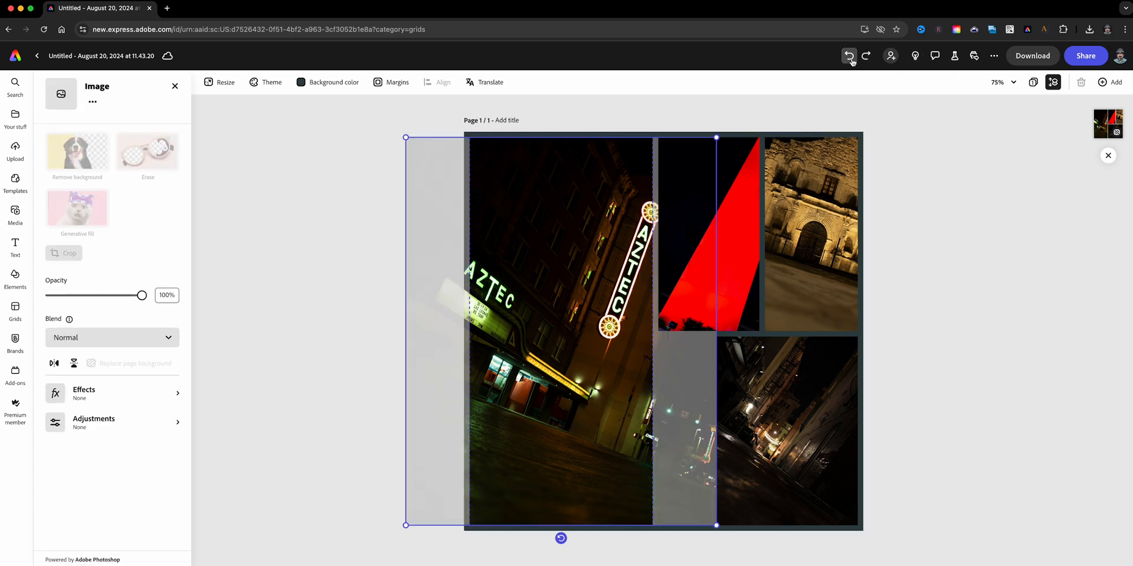
Undo the square resize to restore the 1080×1920 portrait page
left_click(226, 82)
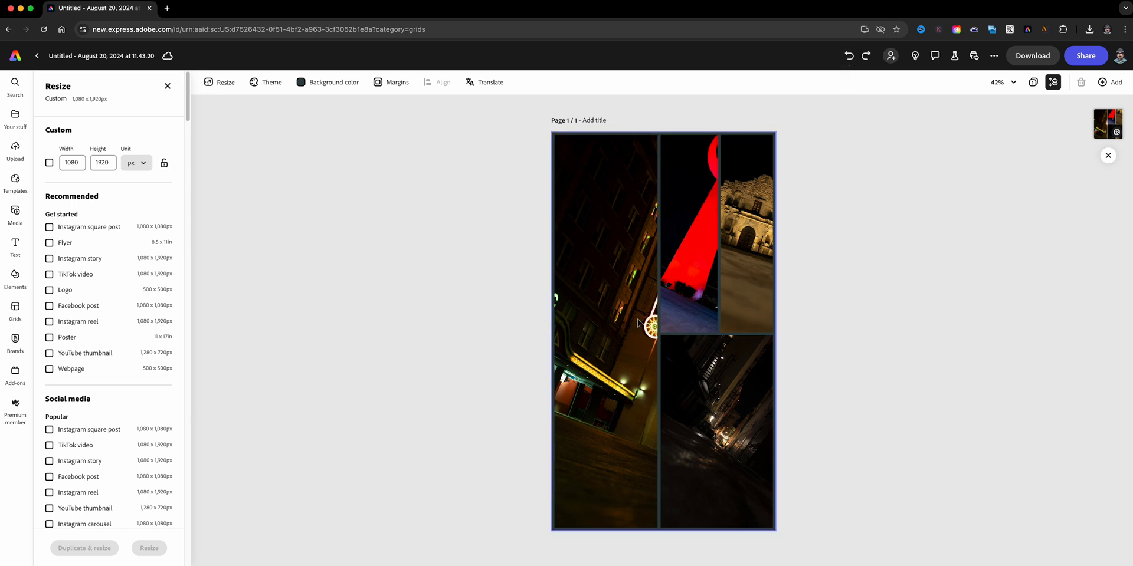
mouse_move(684, 295)
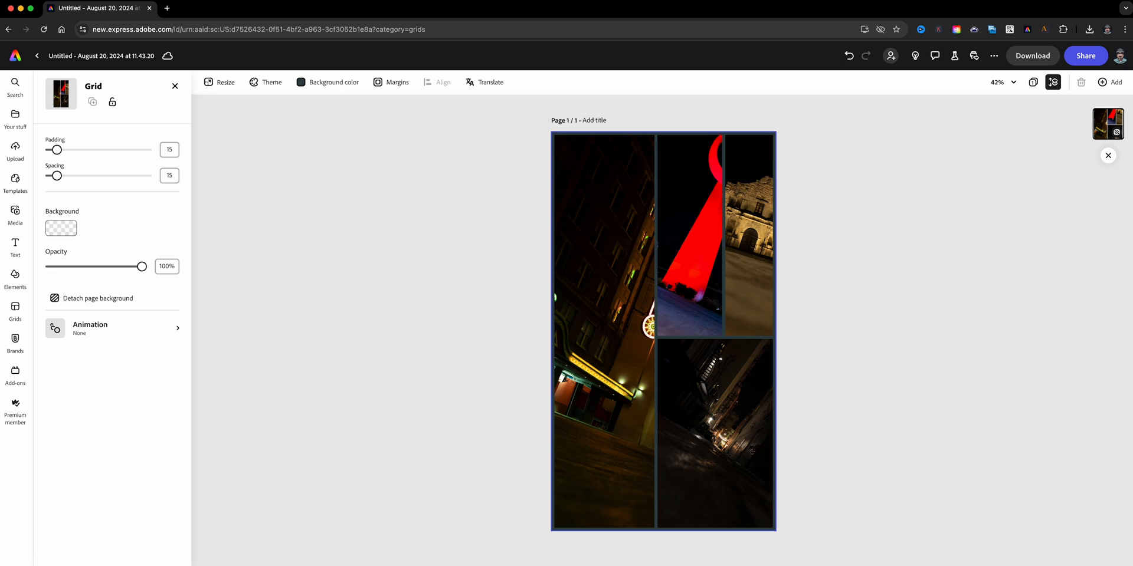
mouse_move(734, 379)
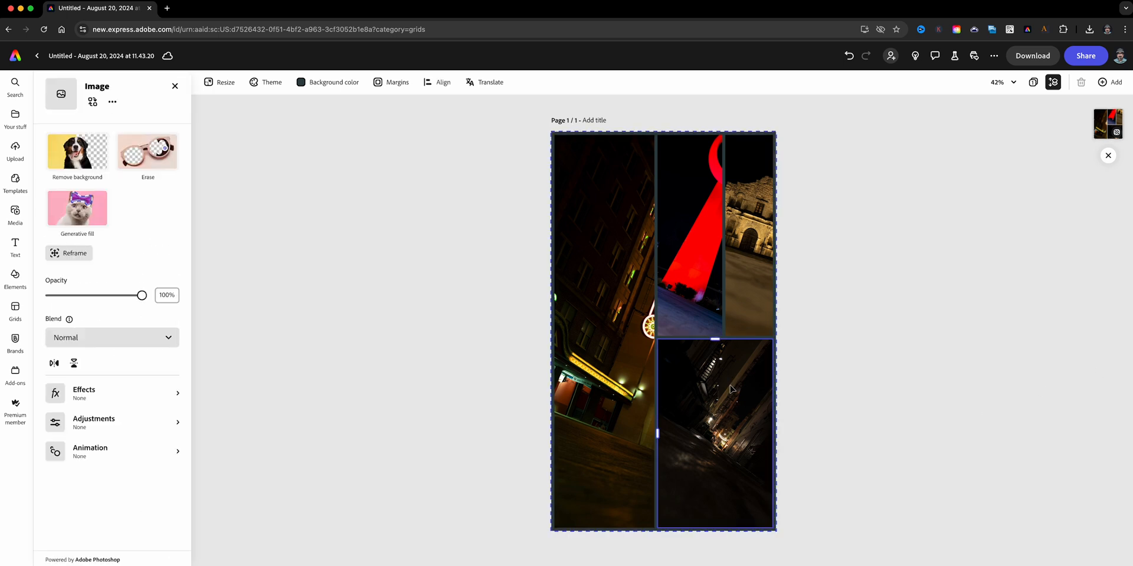
mouse_move(739, 444)
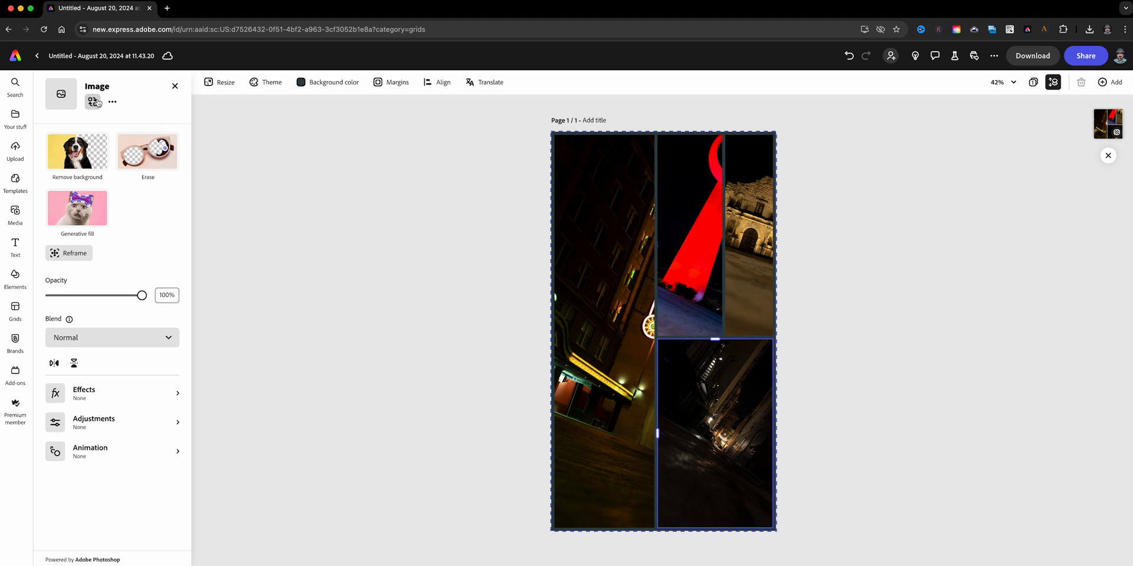
mouse_move(92, 102)
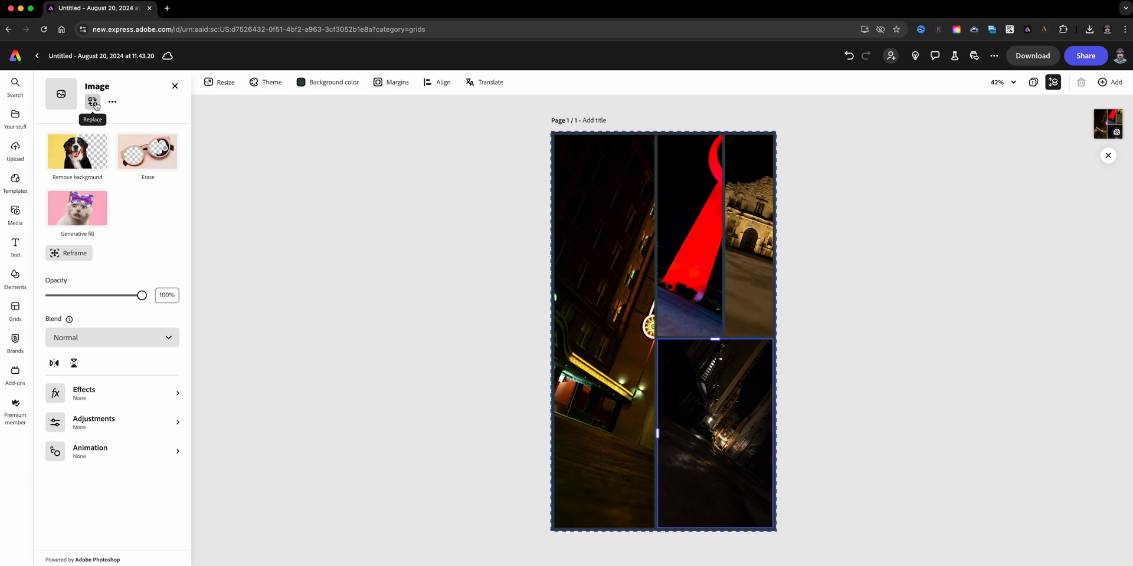
mouse_move(991, 369)
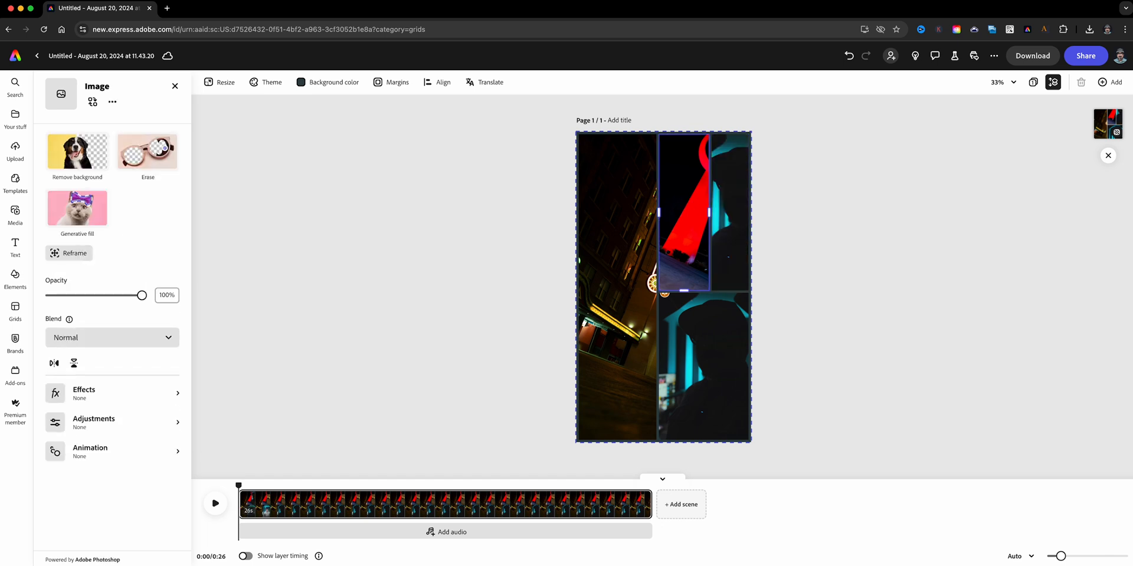
Replace the cell photos with the silhouetted teal-light video
left_click(226, 82)
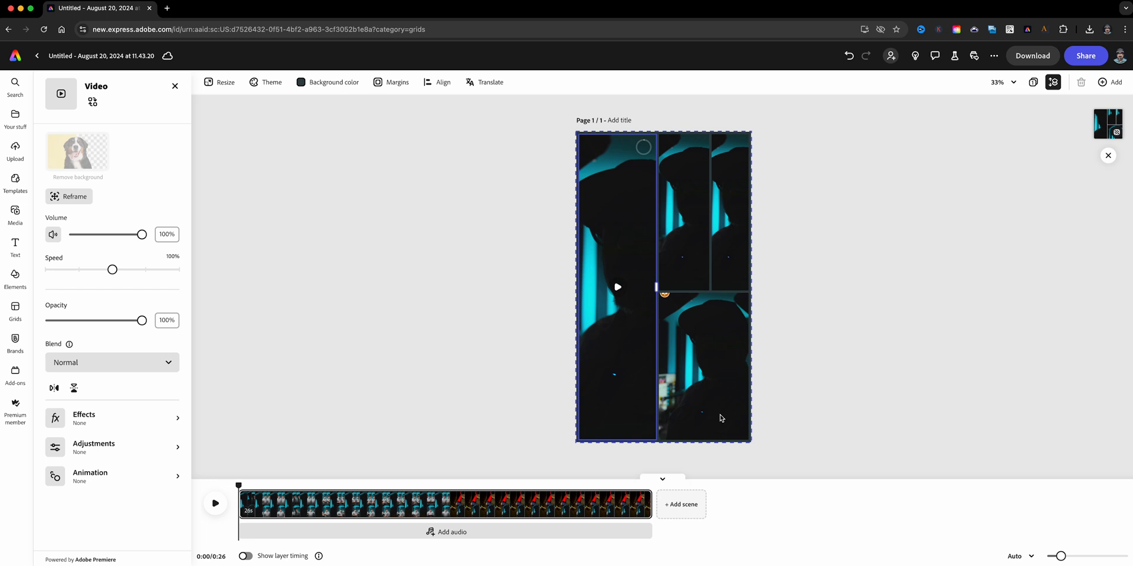
mouse_move(699, 315)
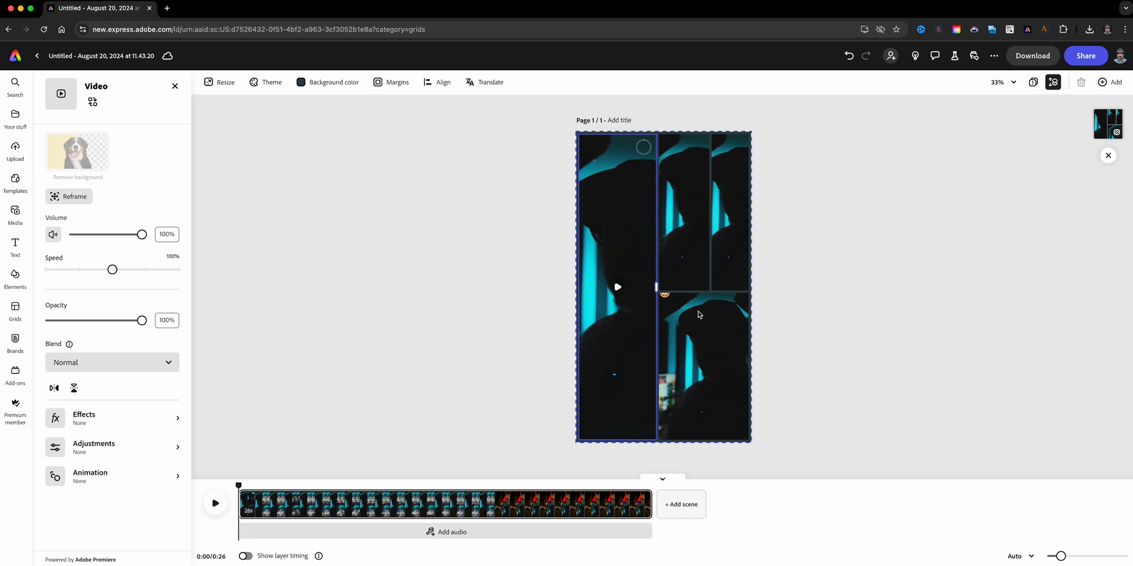
mouse_move(682, 350)
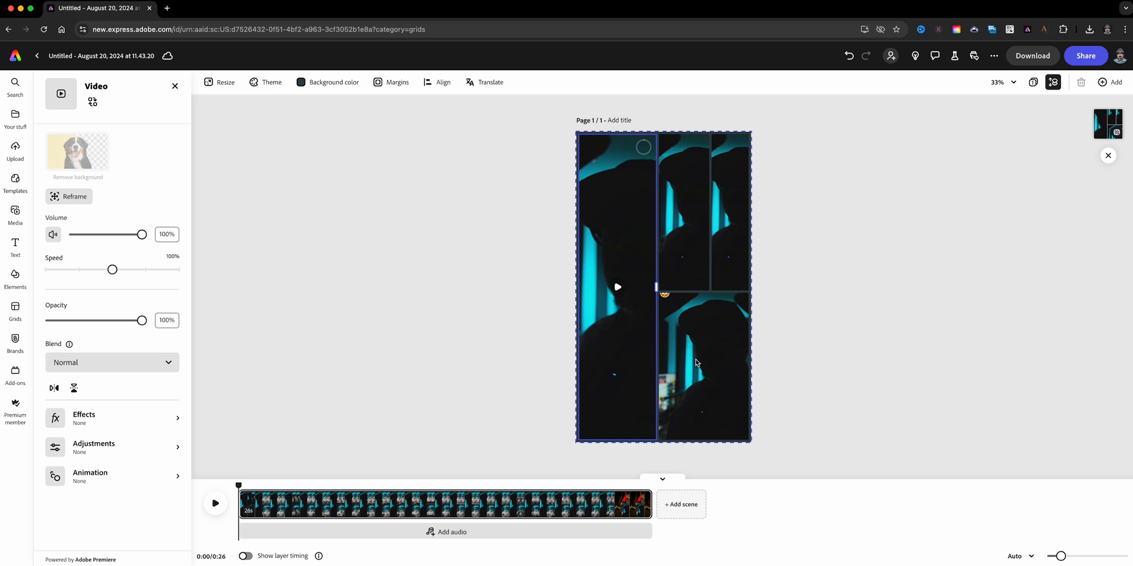
Mute the bottom-right, top-middle and top-right video cells
left_click(697, 362)
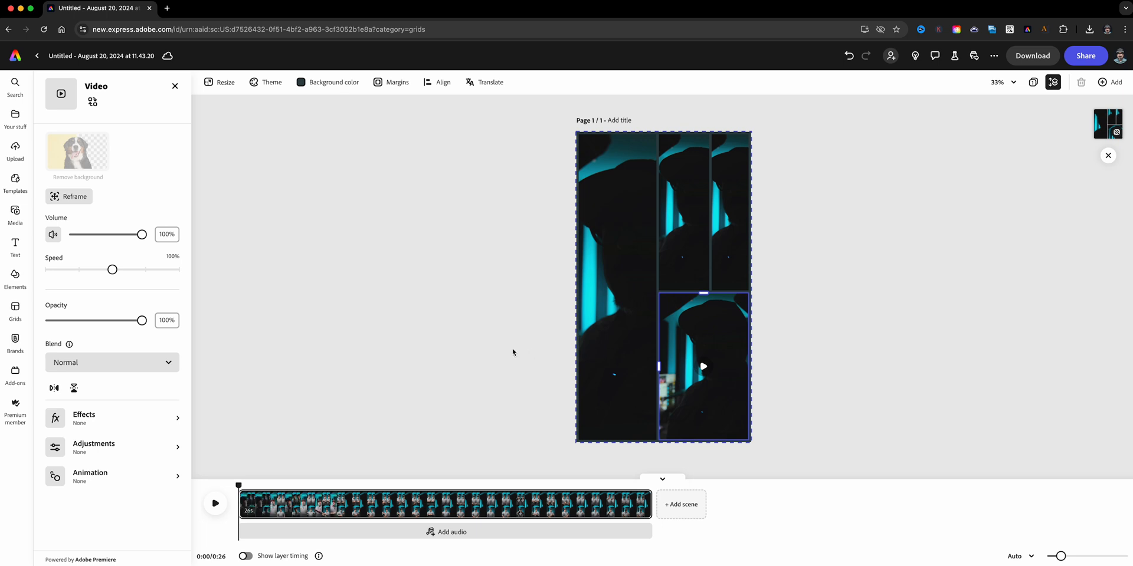
mouse_move(57, 207)
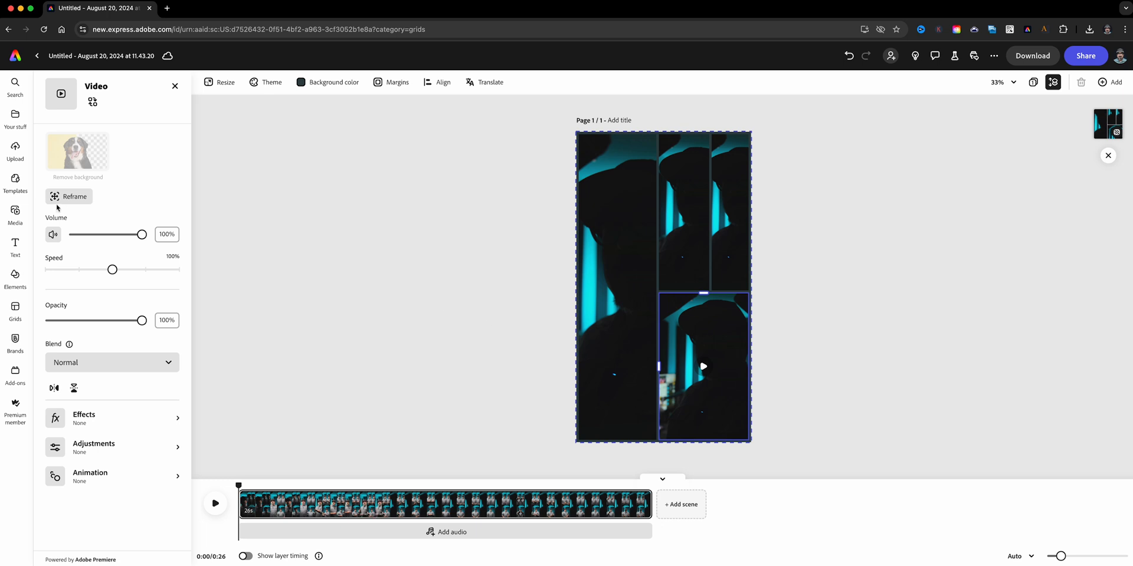
left_click(53, 235)
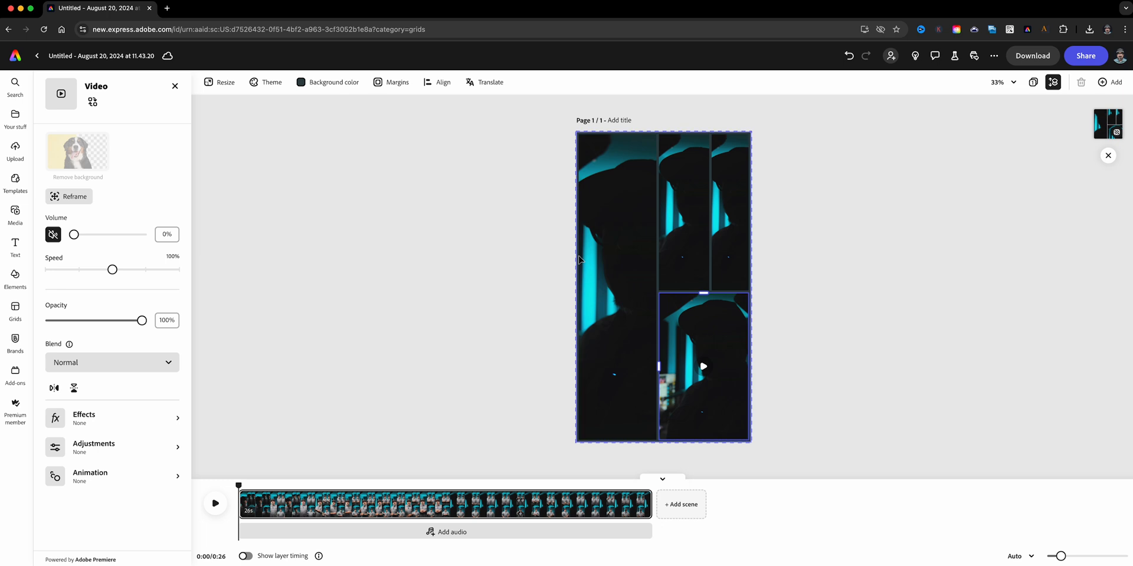
mouse_move(698, 206)
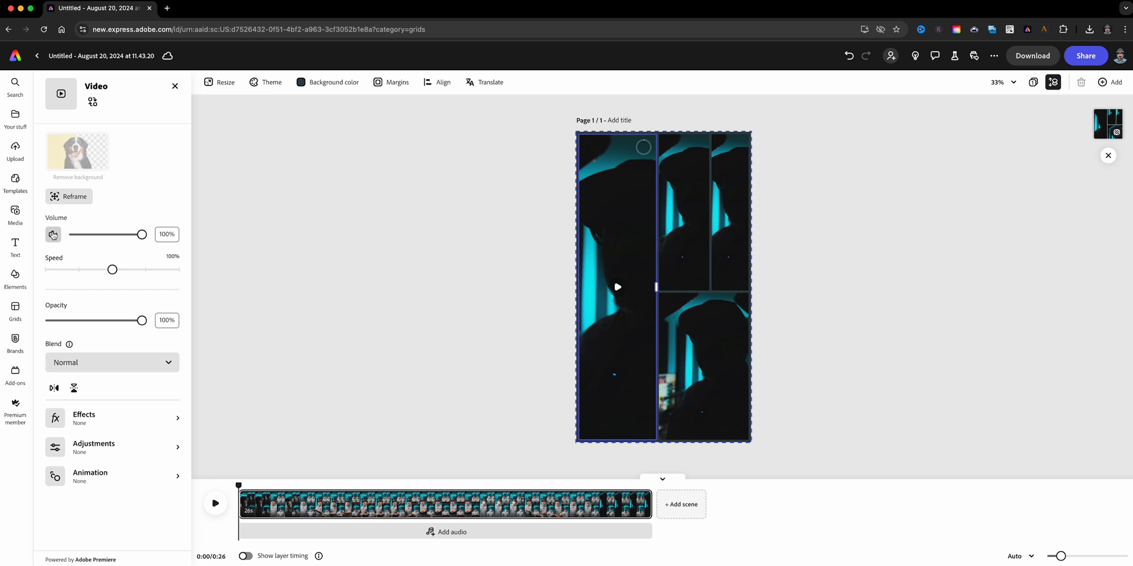
left_click(53, 234)
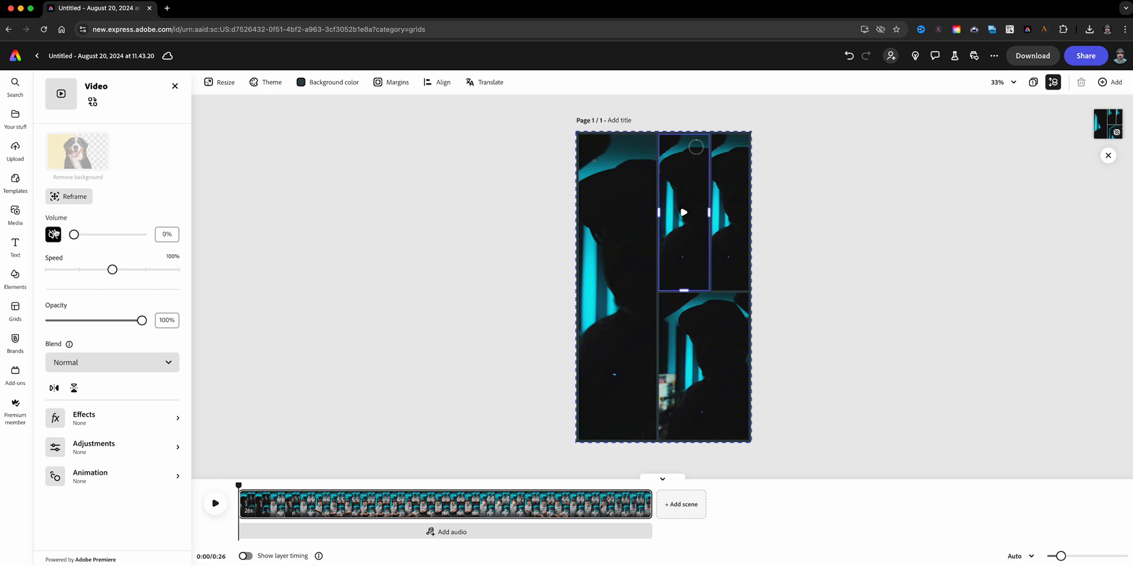
left_click(54, 234)
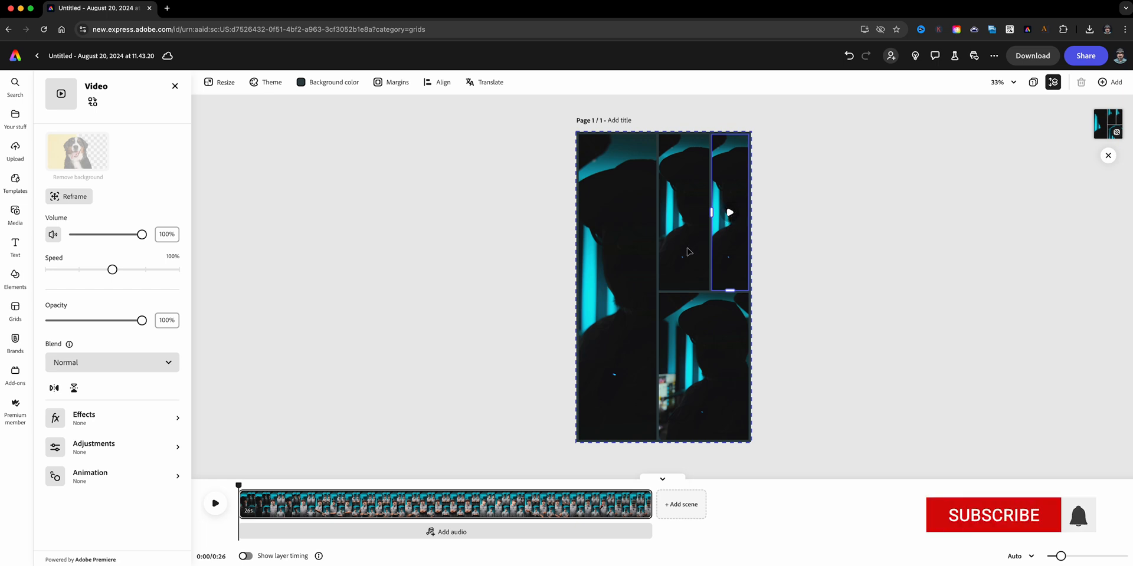
left_click(995, 515)
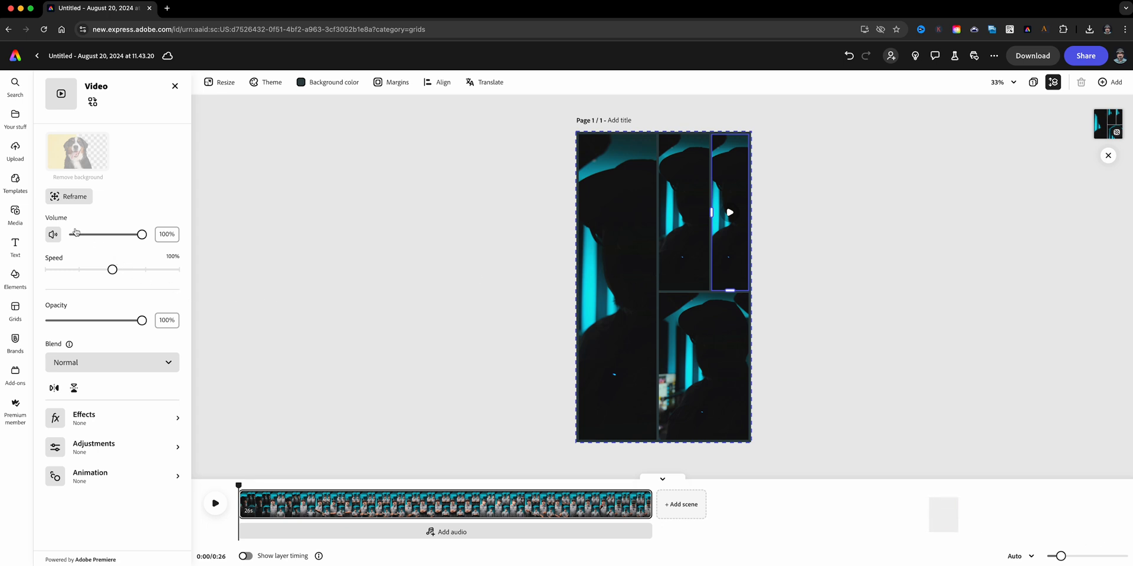
left_click(53, 234)
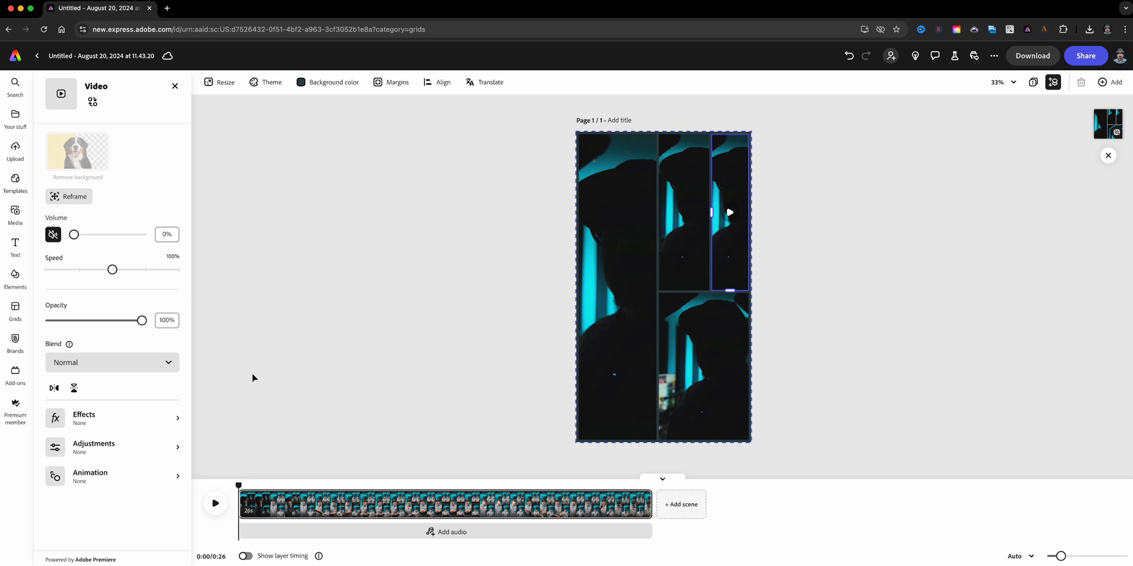
mouse_move(653, 344)
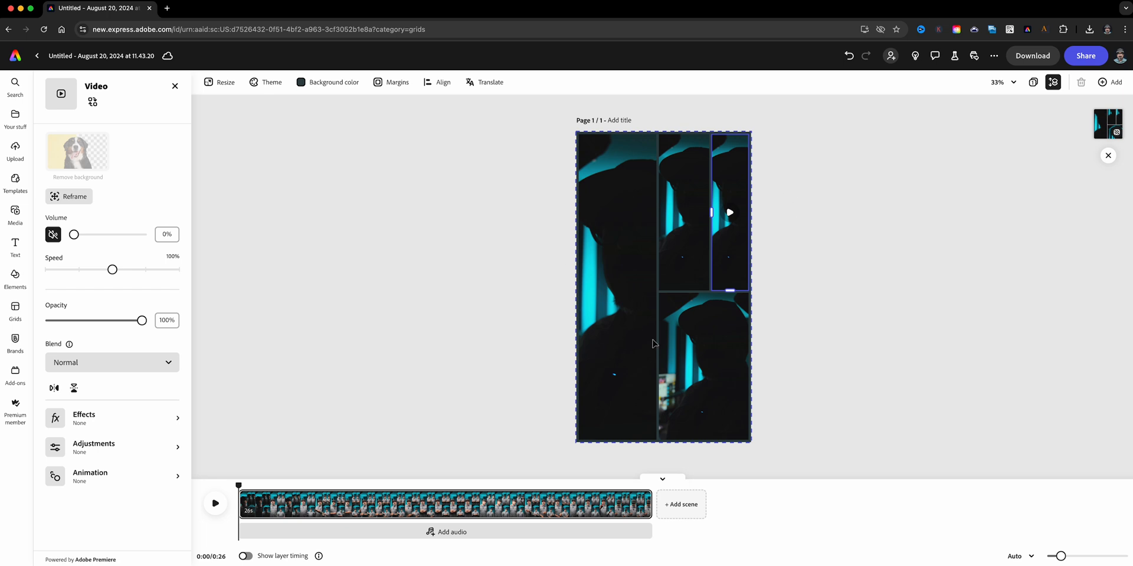
mouse_move(786, 322)
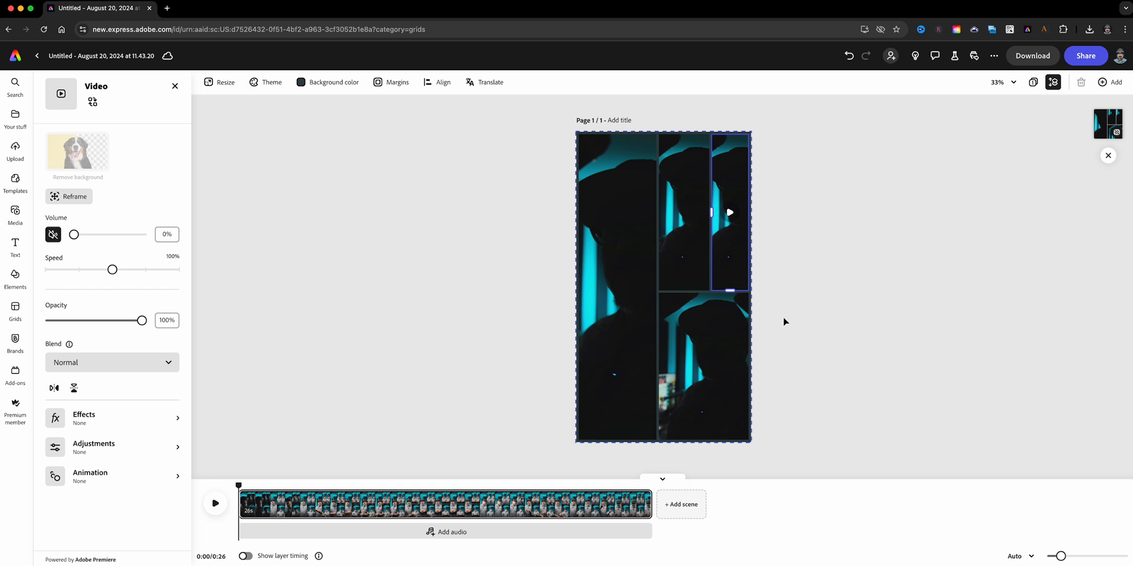
left_click(219, 82)
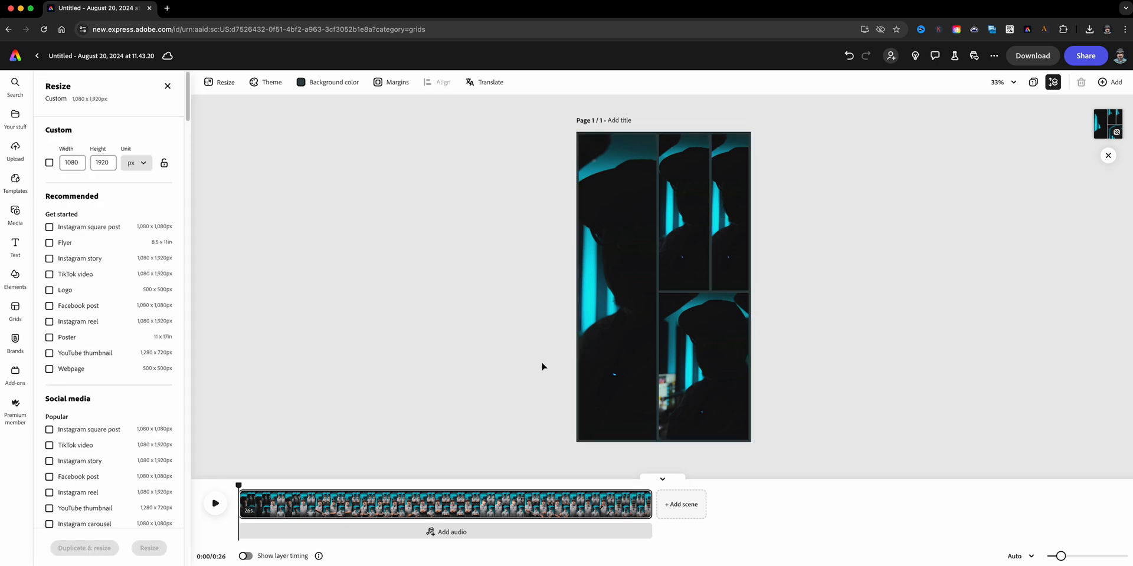
mouse_move(214, 517)
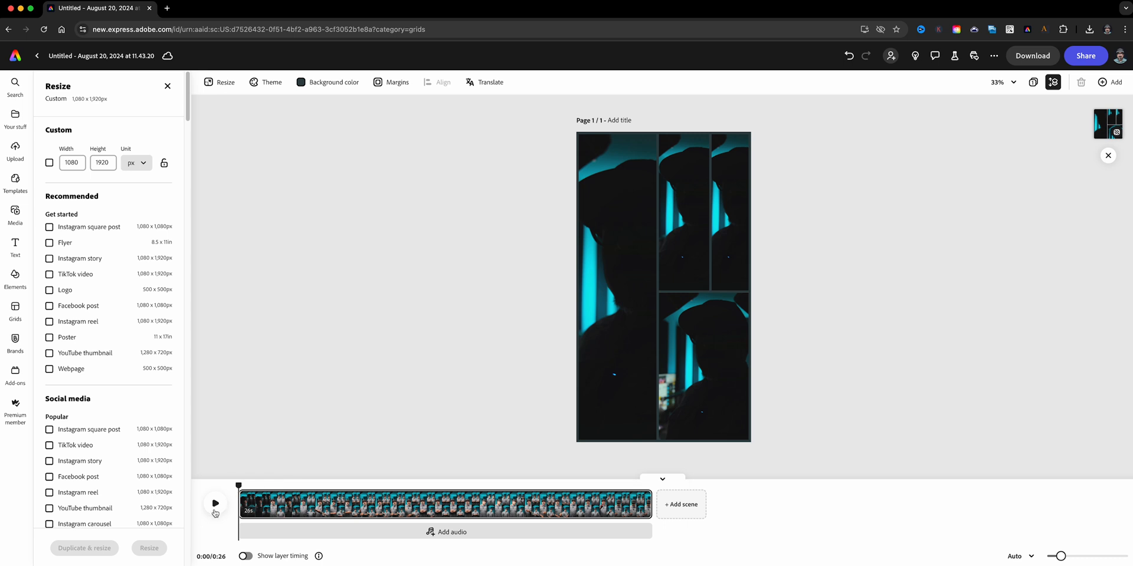
left_click(216, 503)
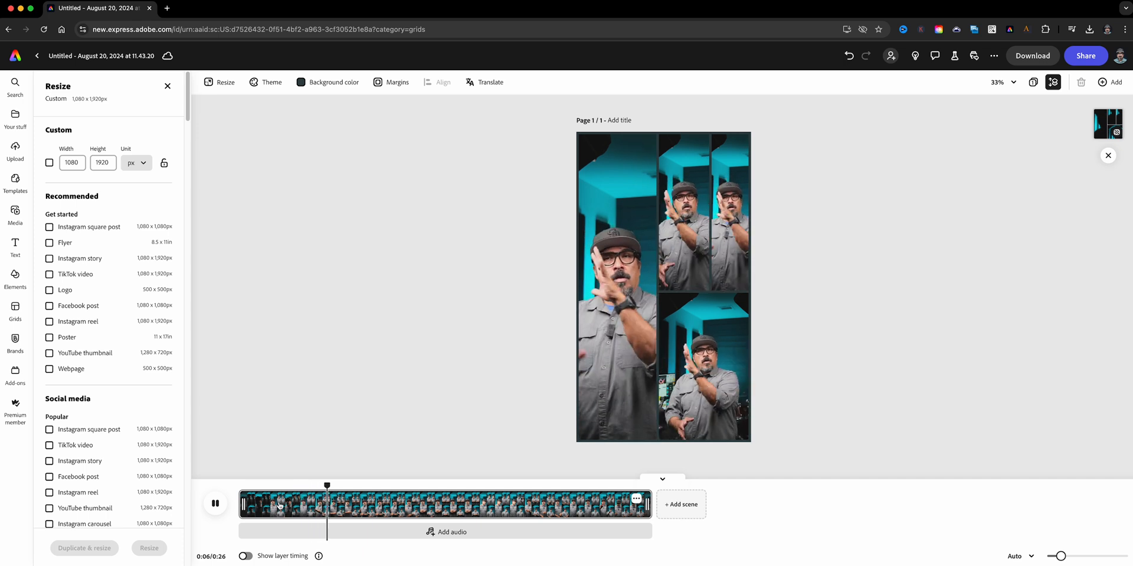
left_click(358, 501)
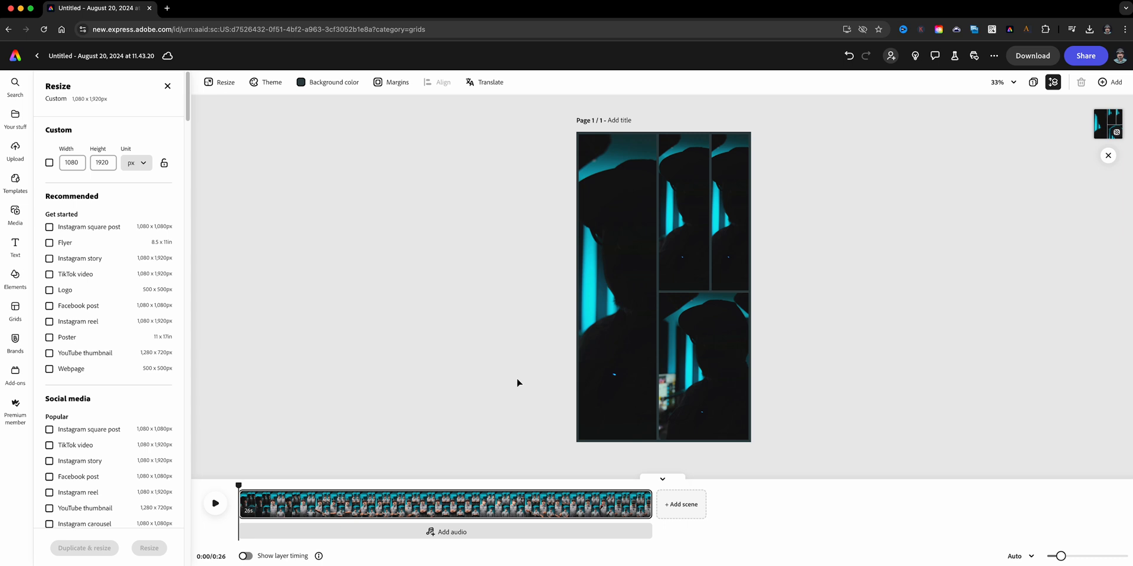
mouse_move(364, 426)
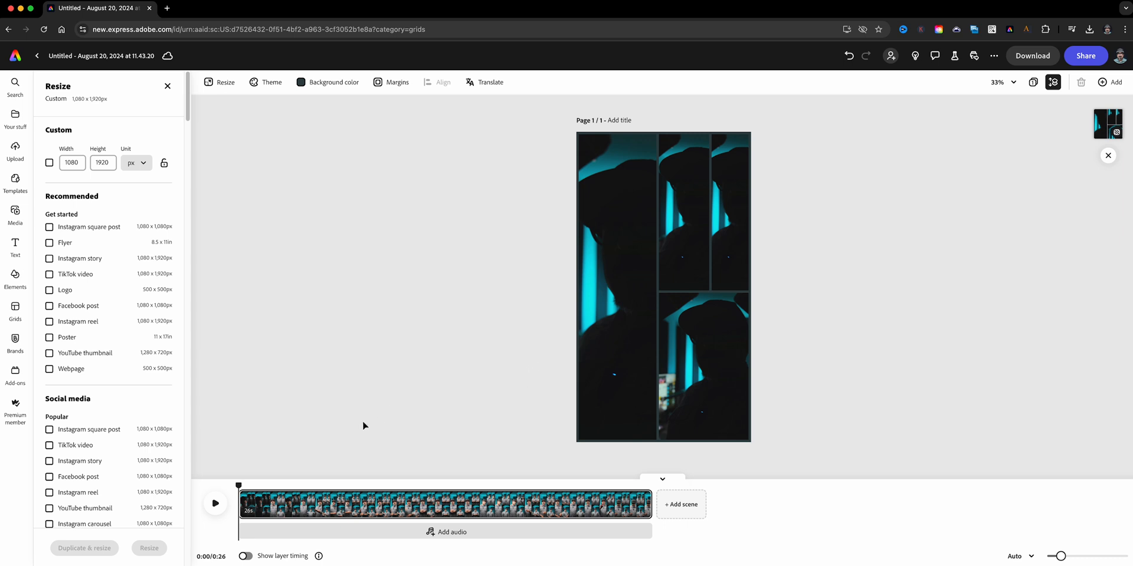
mouse_move(844, 217)
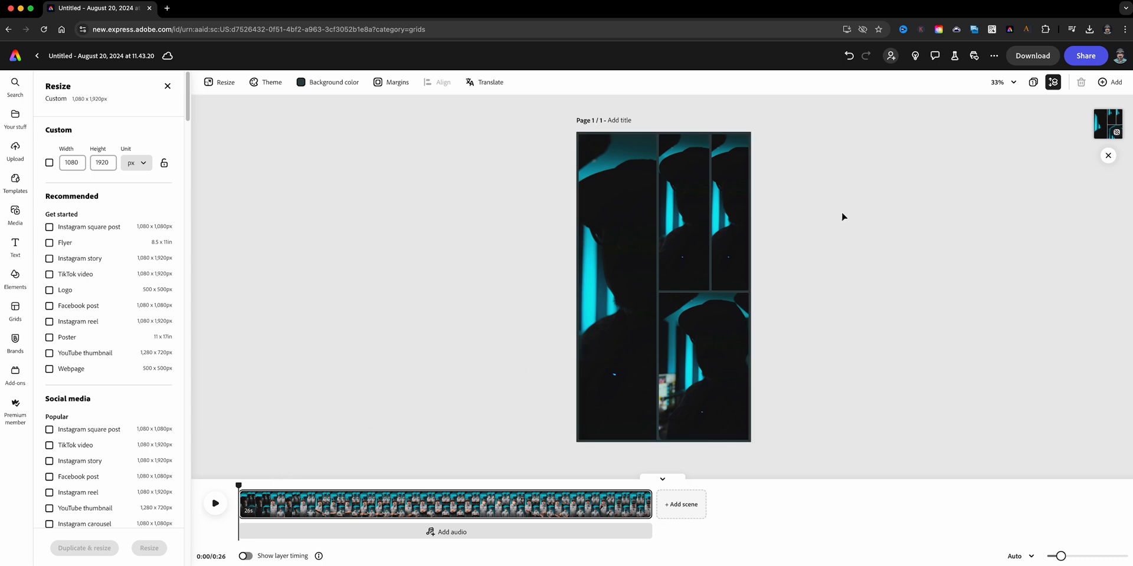
mouse_move(748, 239)
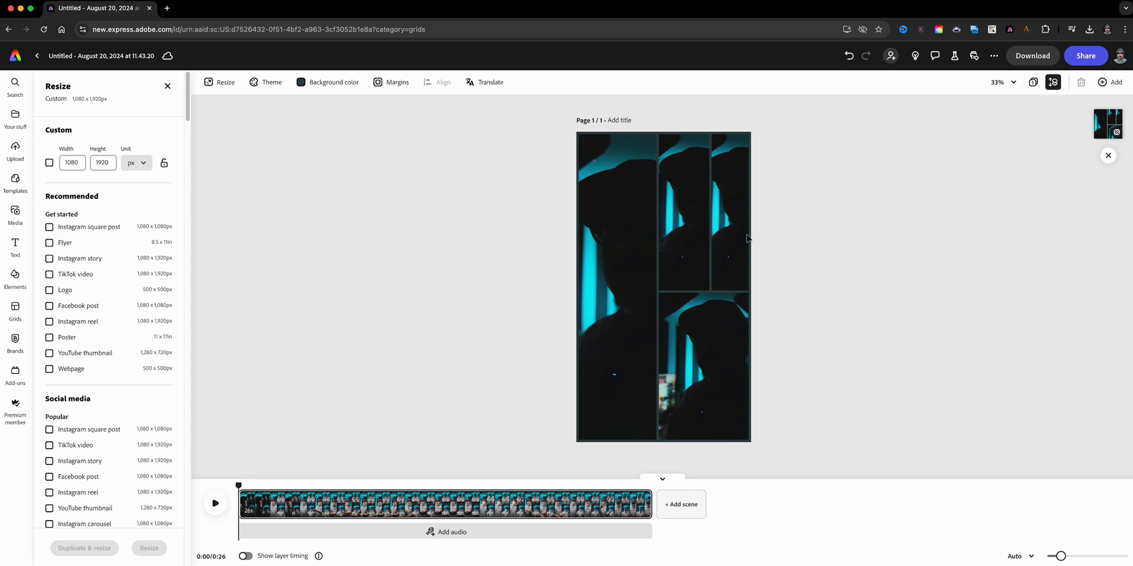
mouse_move(237, 484)
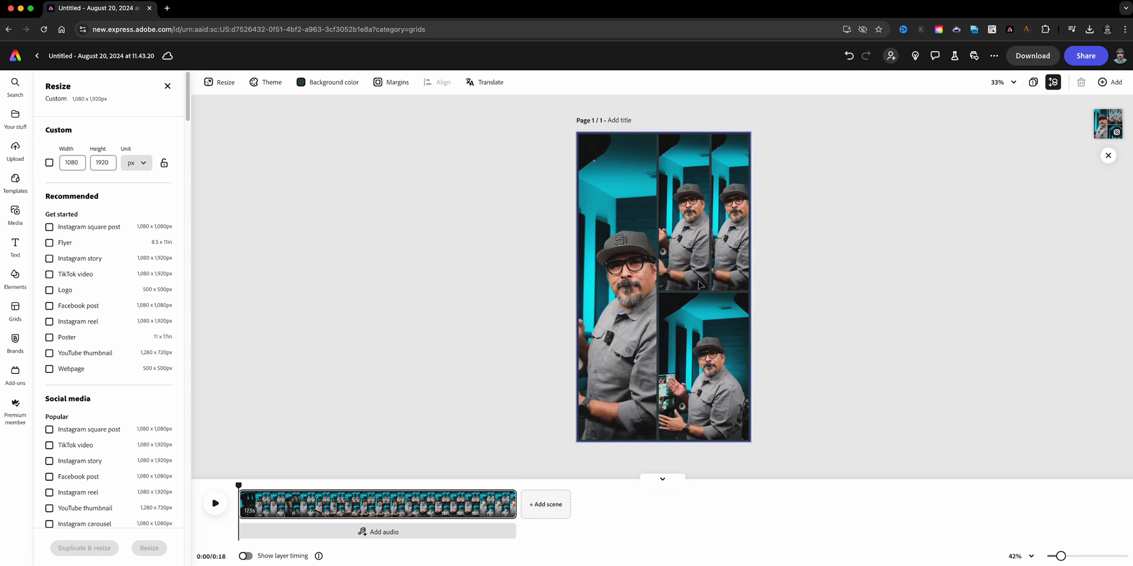
Select the 18-second scene in the timeline and play the collage
left_click(369, 510)
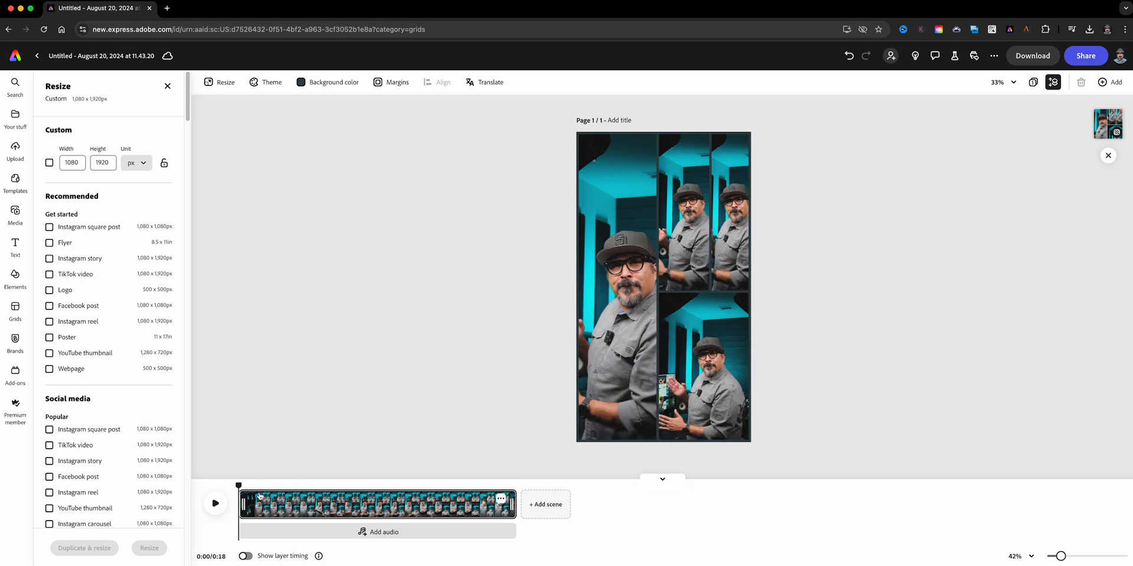
left_click(215, 503)
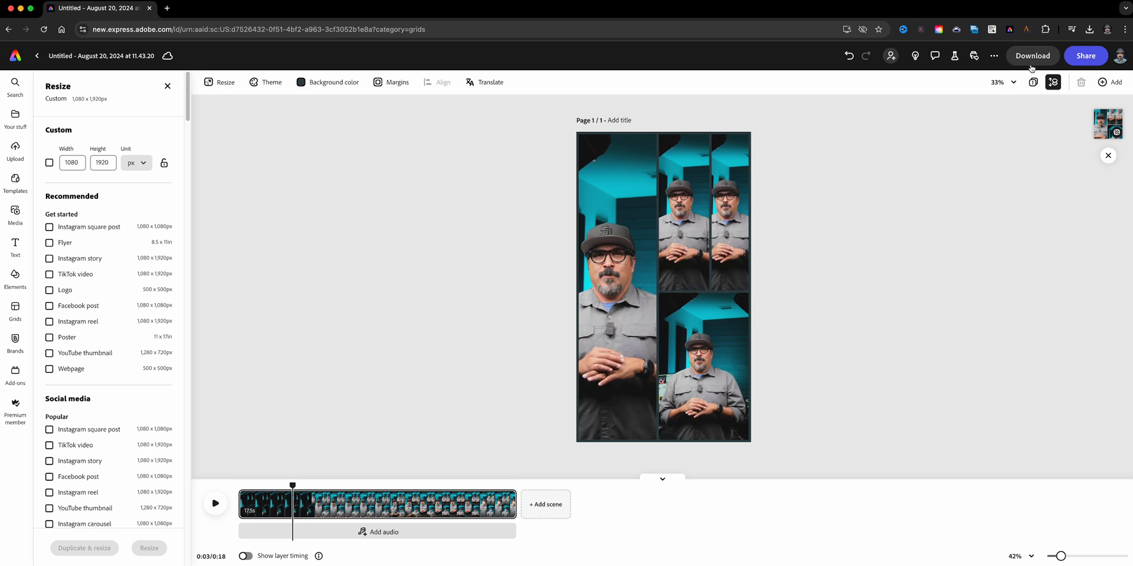
Download the collage as an MP4 at 1080p resolution
left_click(1032, 56)
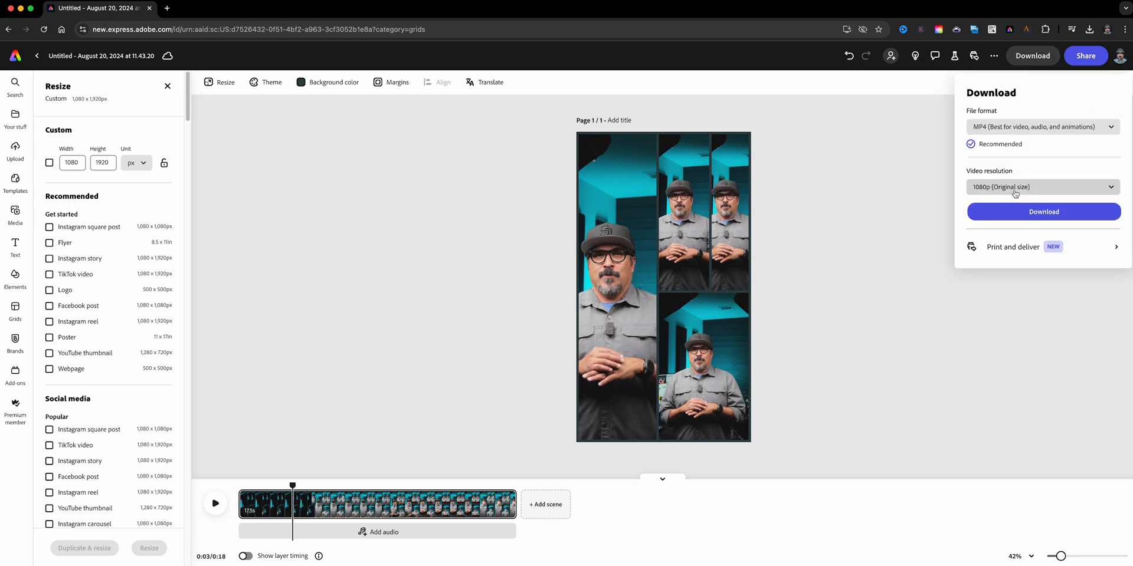
left_click(1042, 187)
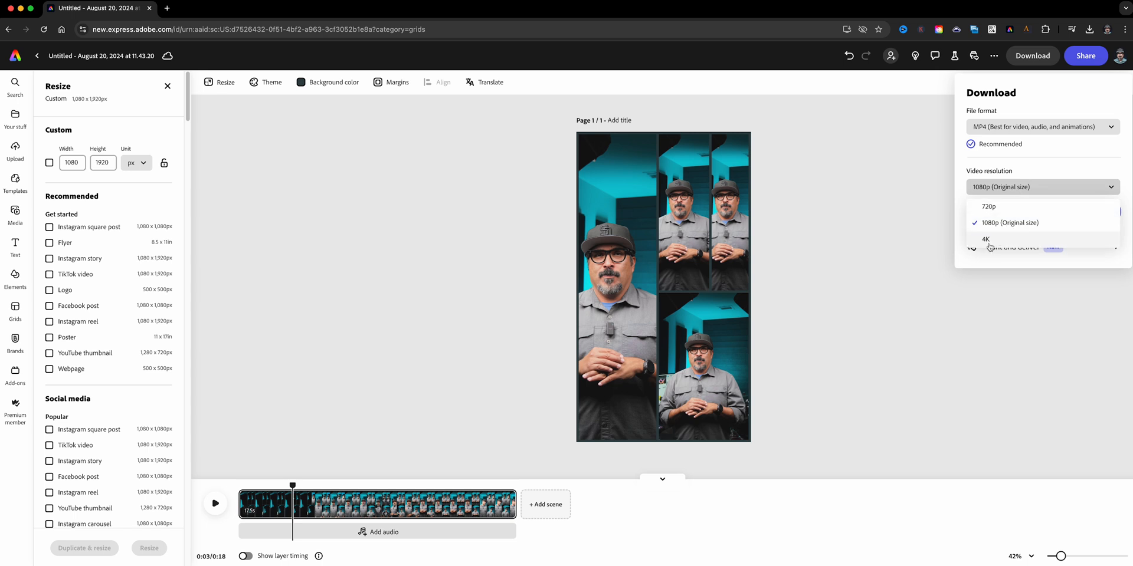
left_click(1009, 222)
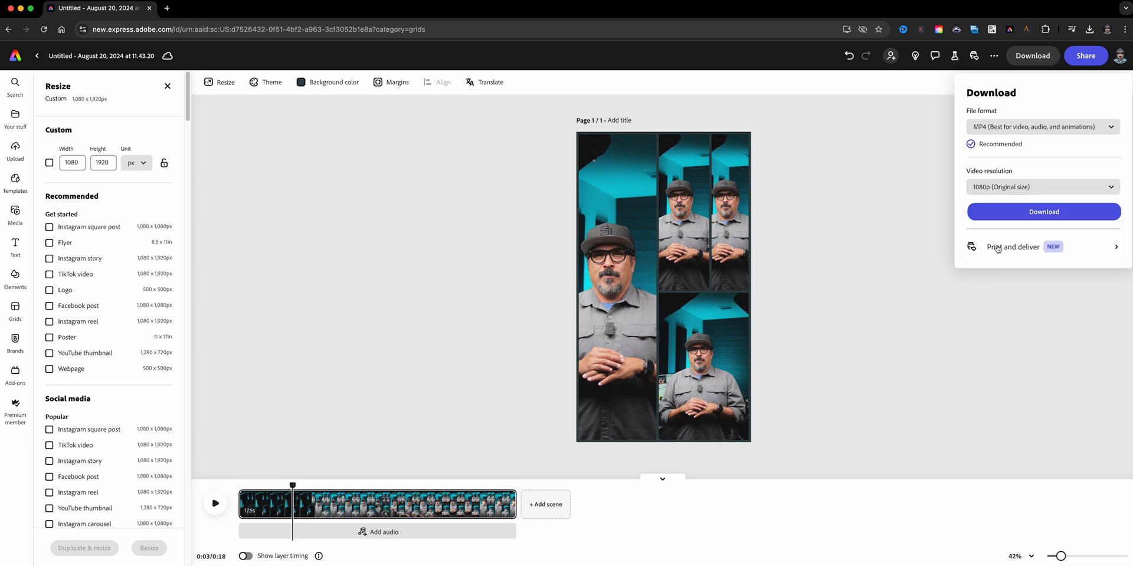
left_click(1043, 212)
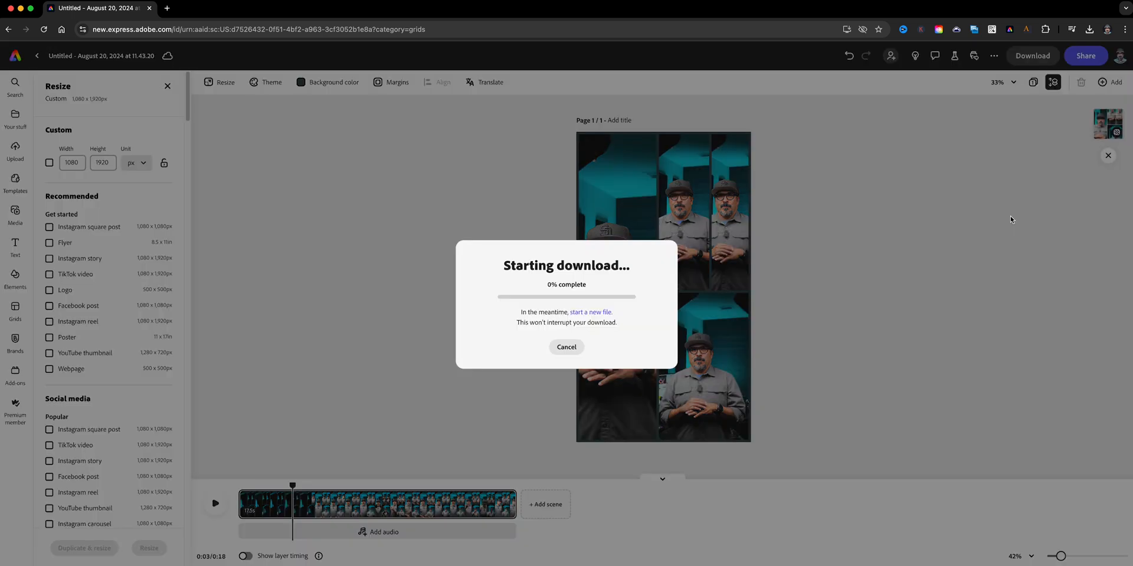